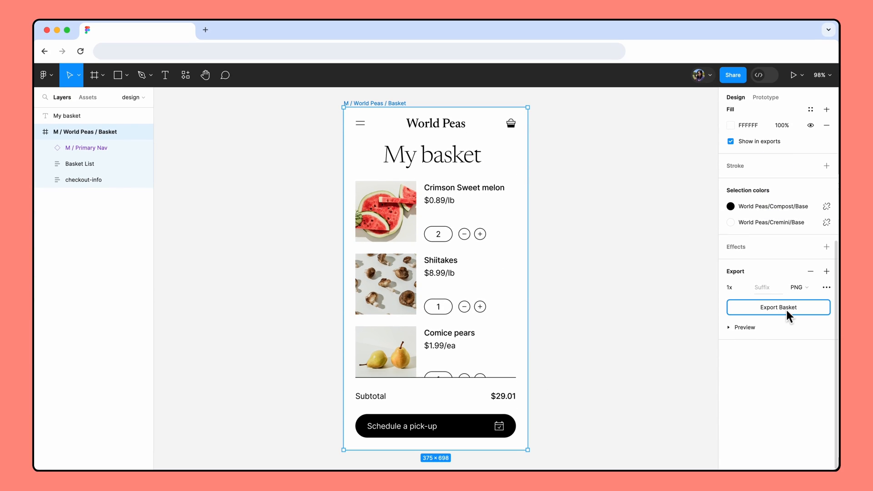
- Use Export Basket to export the World Peas basket screen
click(779, 307)
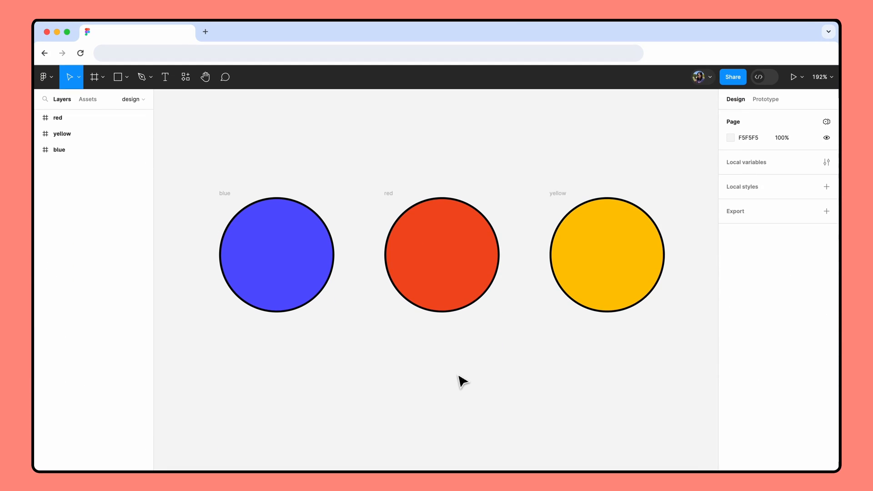
- Add a 1x PNG export to the blue circle frame and expand its preview
click(276, 254)
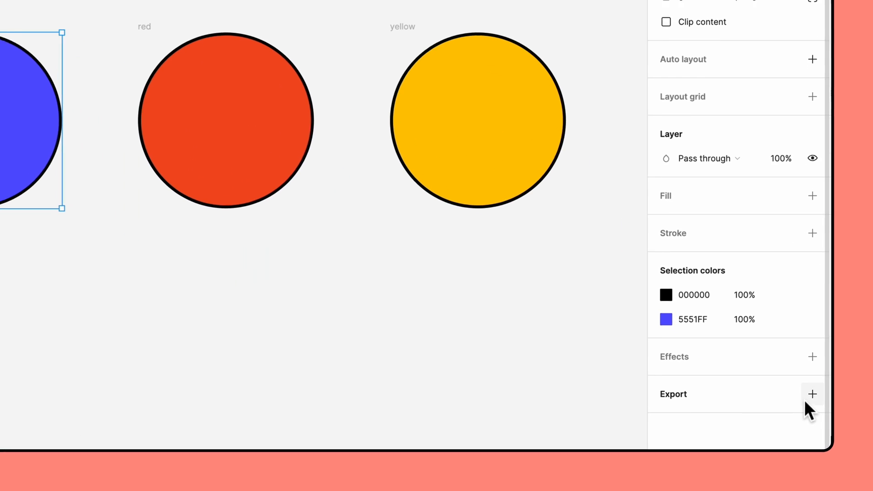
click(812, 395)
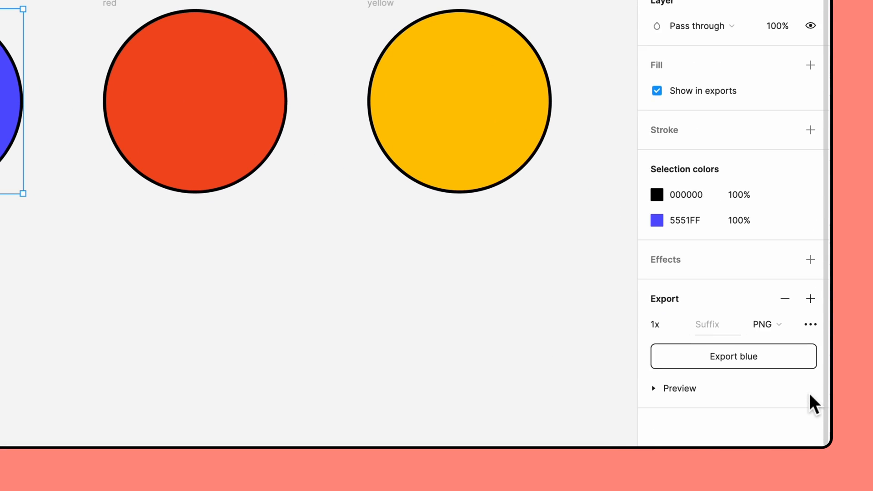
mouse_move(690, 401)
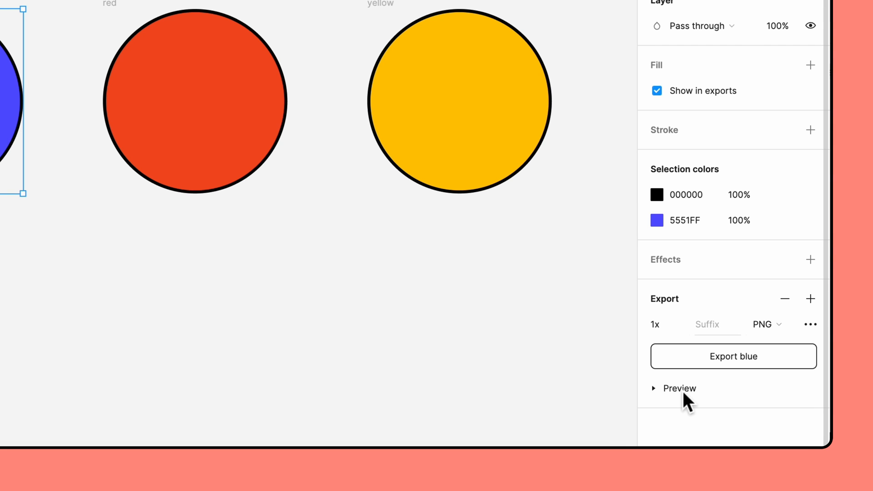
click(653, 388)
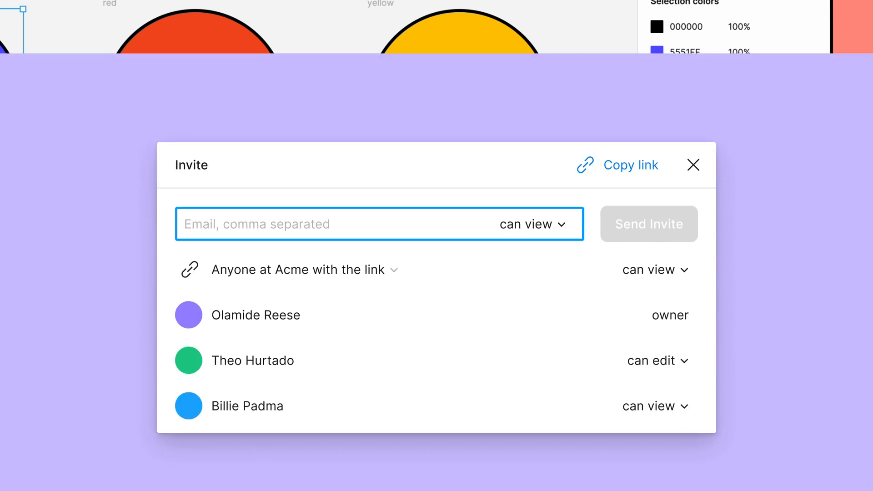
click(659, 360)
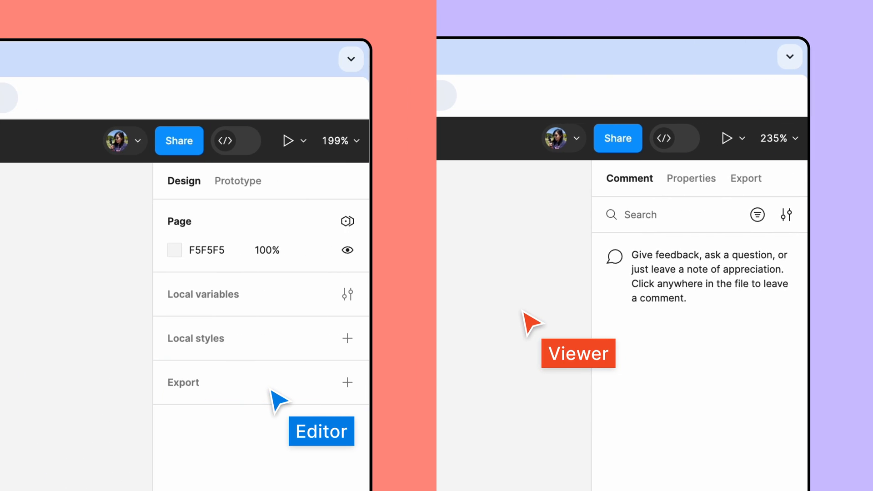
mouse_move(757, 187)
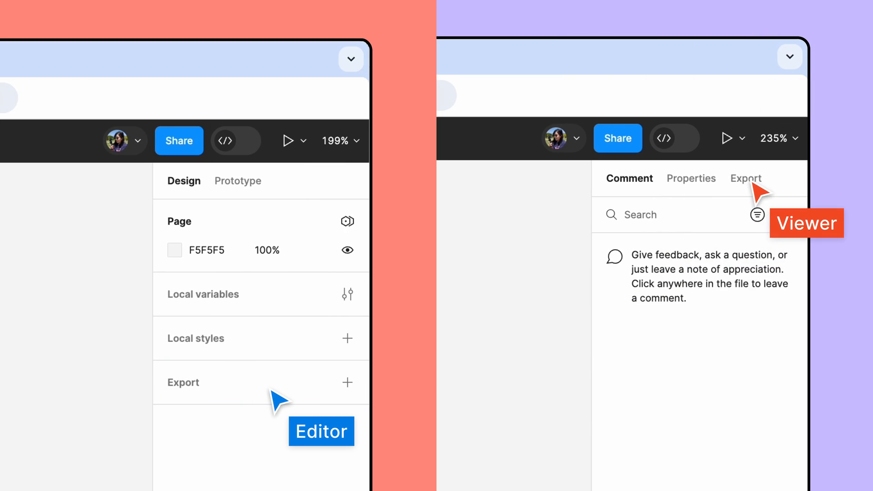
click(746, 179)
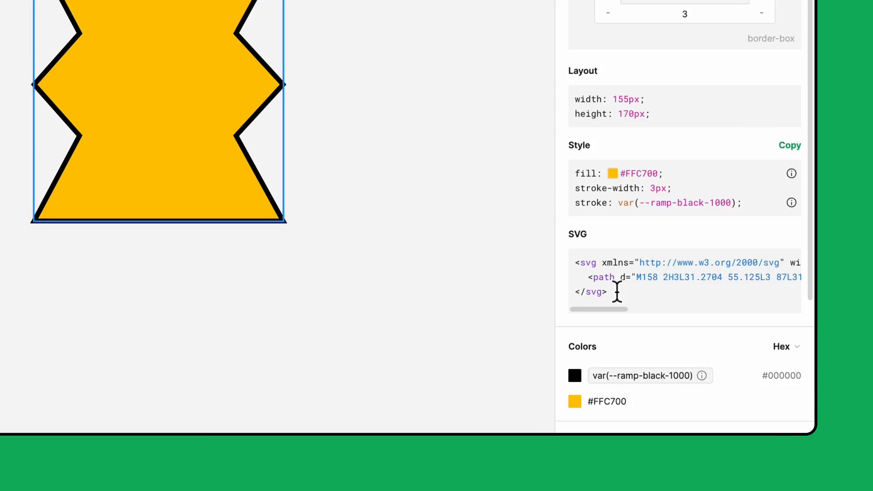
scroll(down, 3)
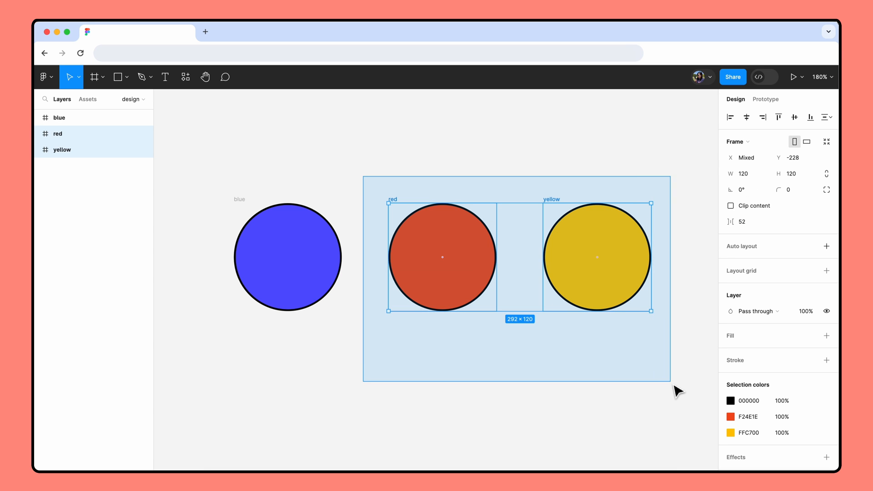
- Give the red and yellow frames a 1x PNG export and export both as separate PNGs
click(662, 359)
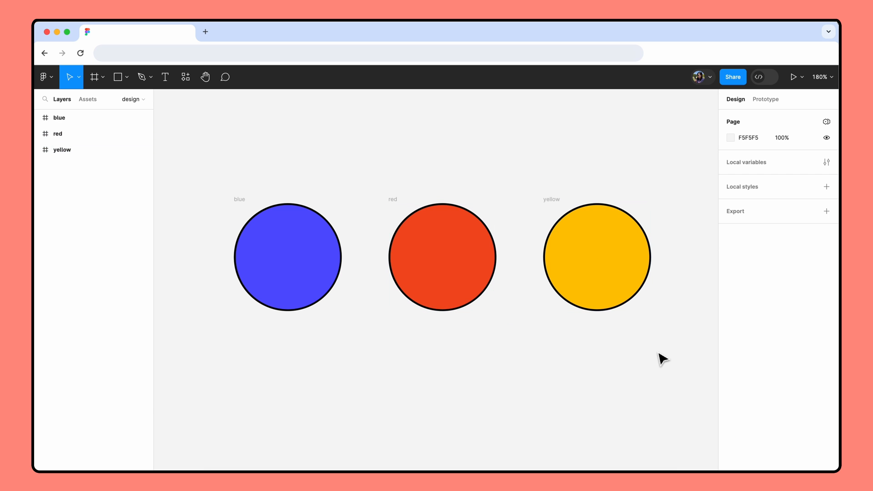
click(596, 262)
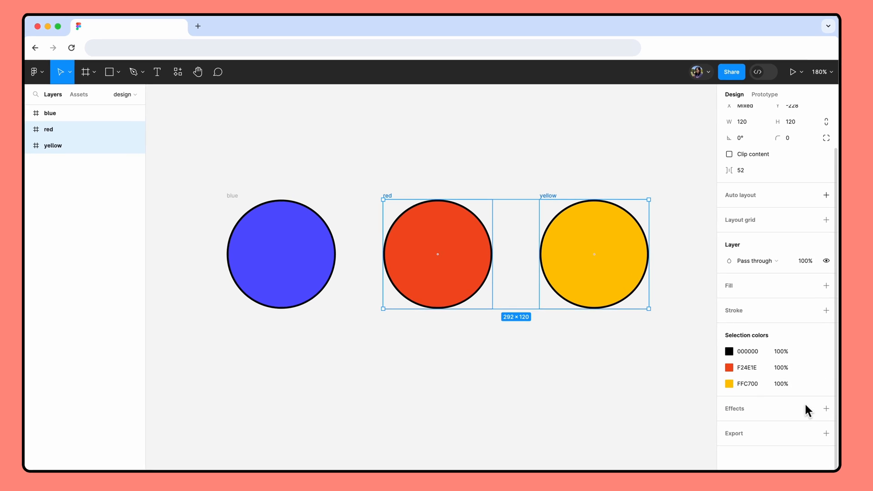
click(827, 433)
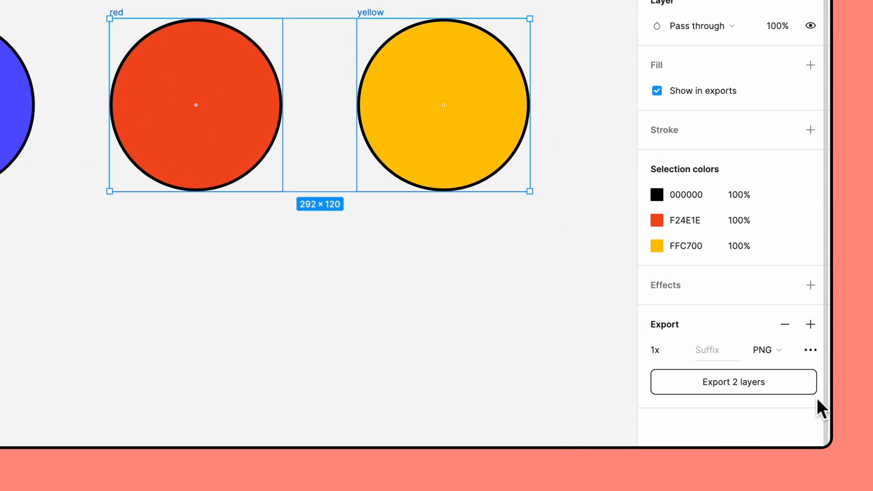
mouse_move(770, 402)
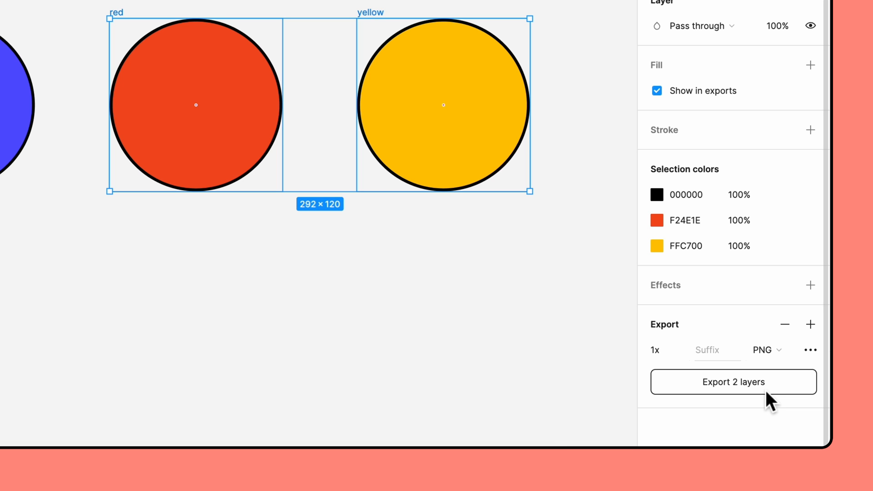
click(734, 381)
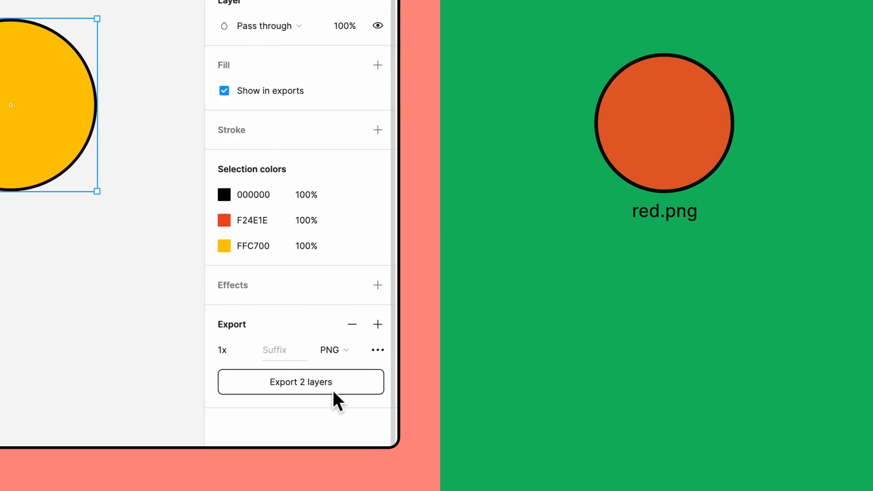
click(301, 382)
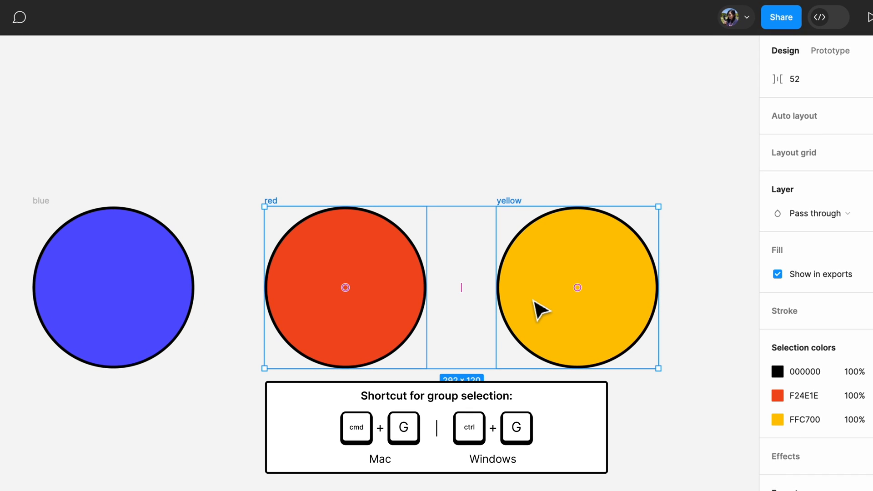
- Group the red and yellow circles via Group selection and add an export setting
right_click(540, 309)
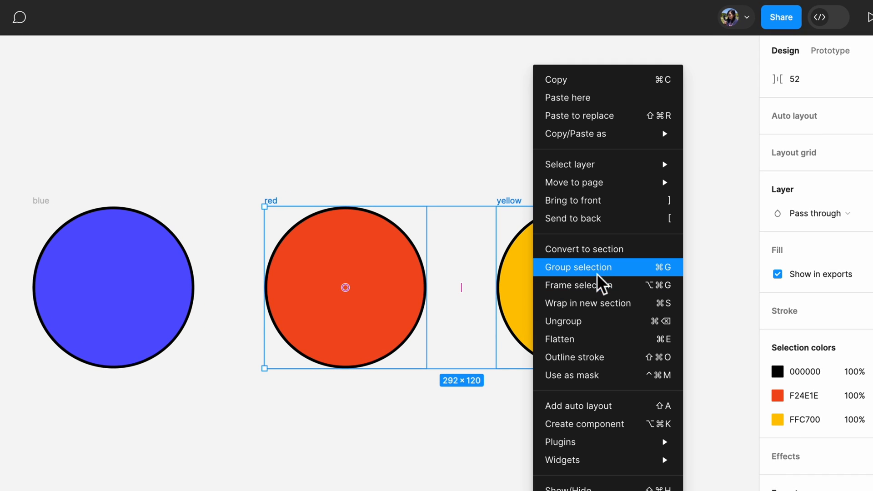
click(579, 267)
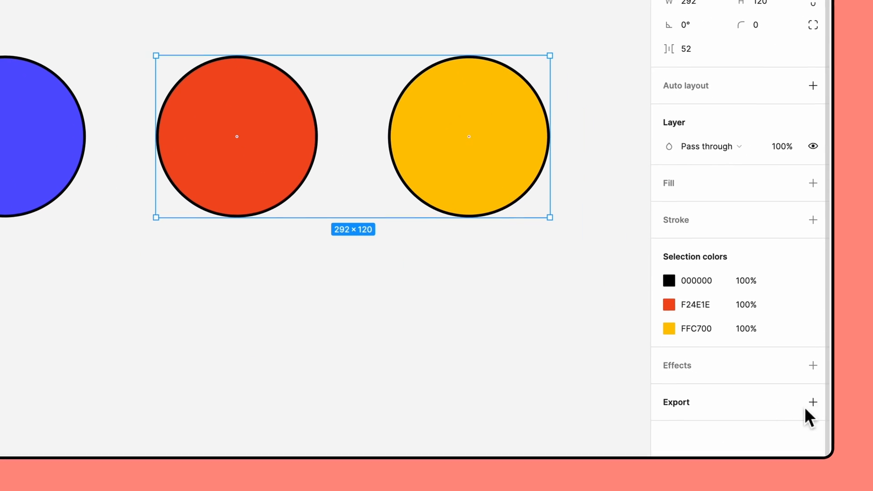
click(813, 402)
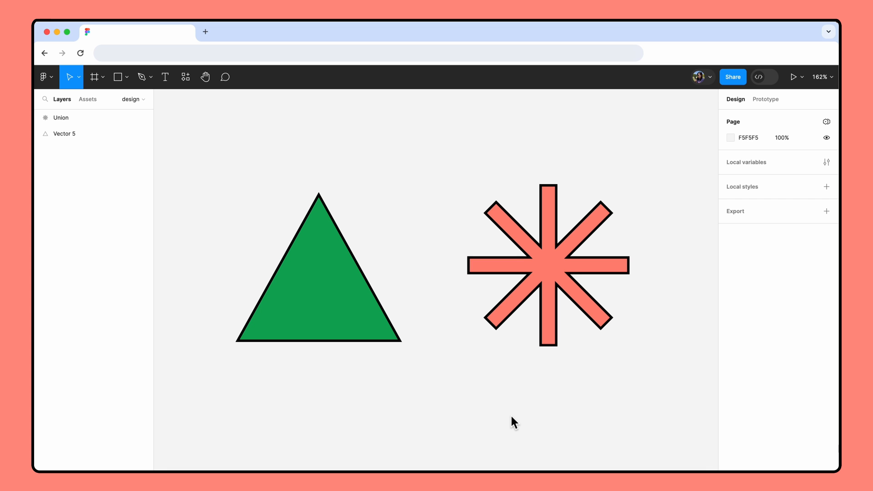
- Wrap the green triangle and coral asterisk in a new frame with Frame selection
click(549, 267)
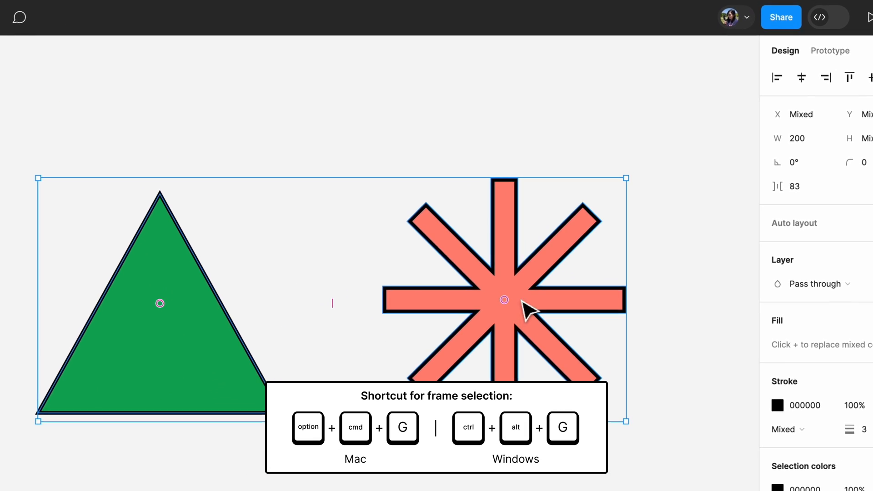
right_click(504, 300)
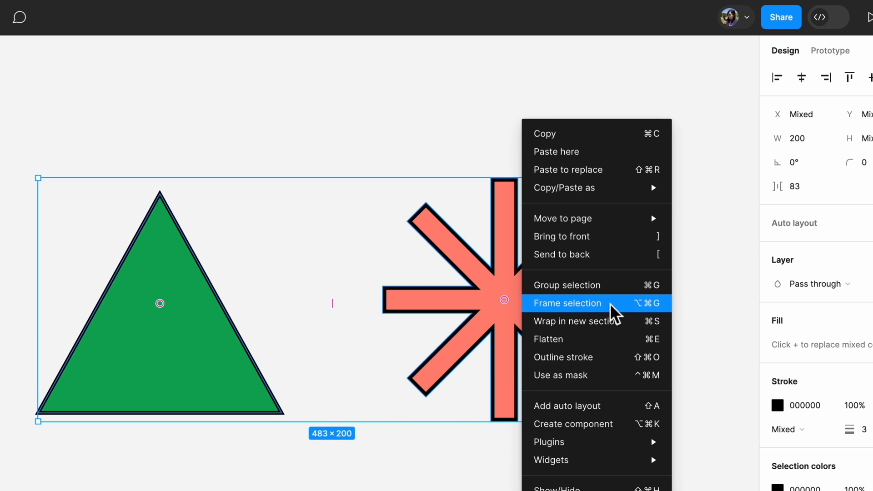
click(566, 303)
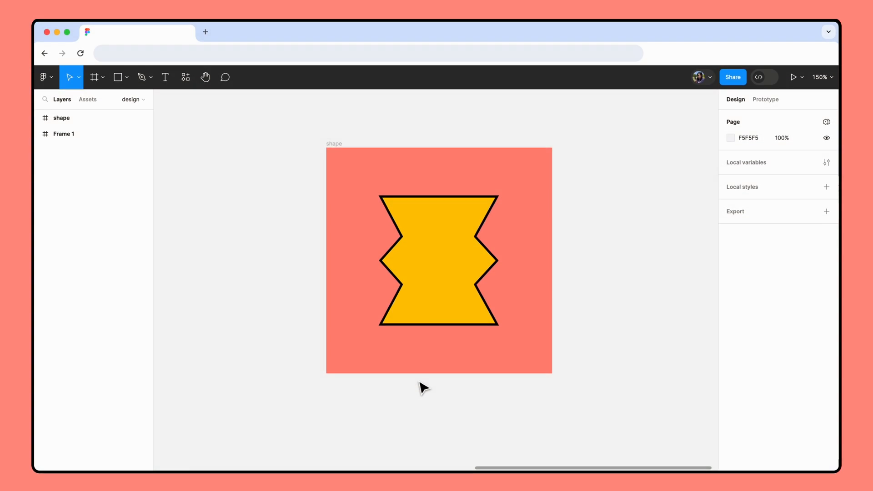
- Uncheck Show in exports for the shape frame's coral fill for a transparent export
click(390, 173)
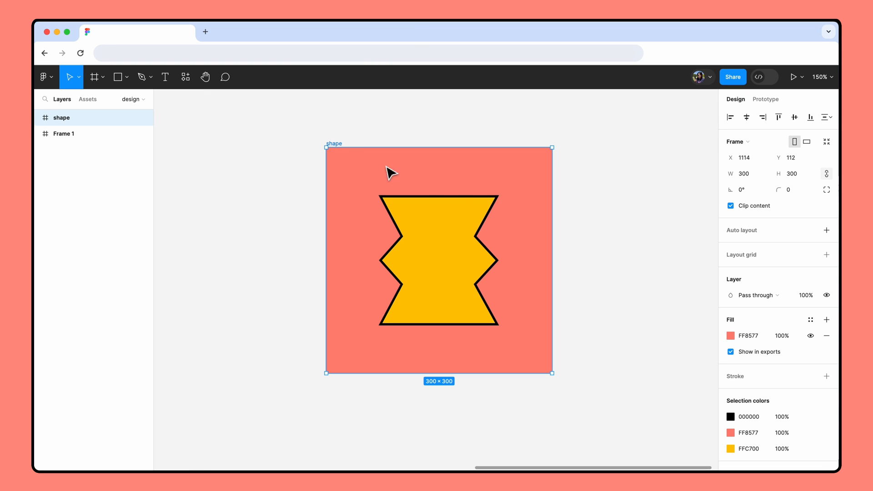
scroll(down, 3)
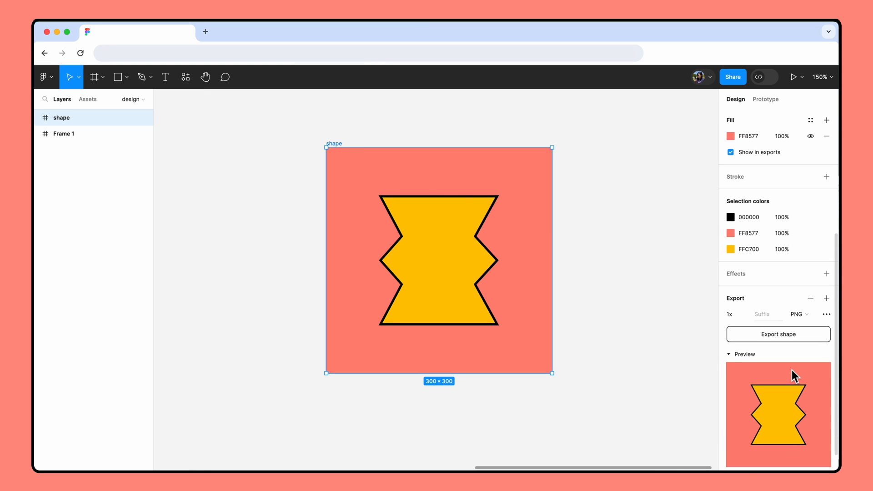
mouse_move(737, 171)
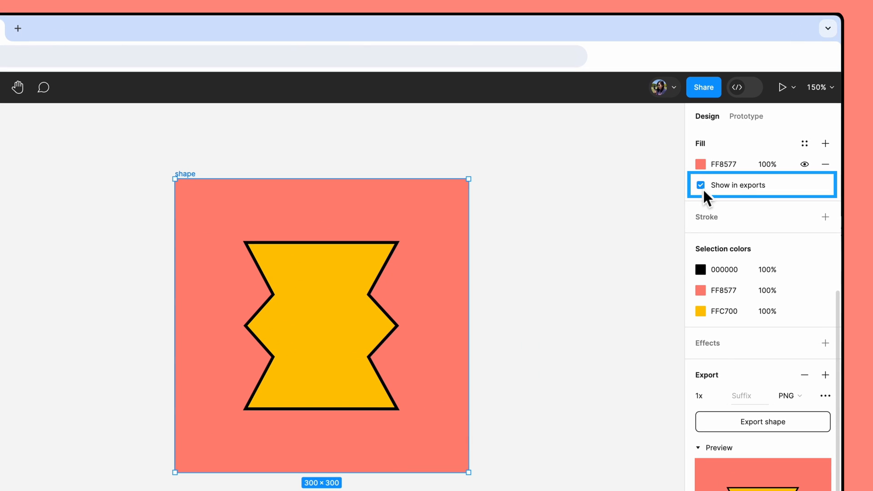
click(700, 185)
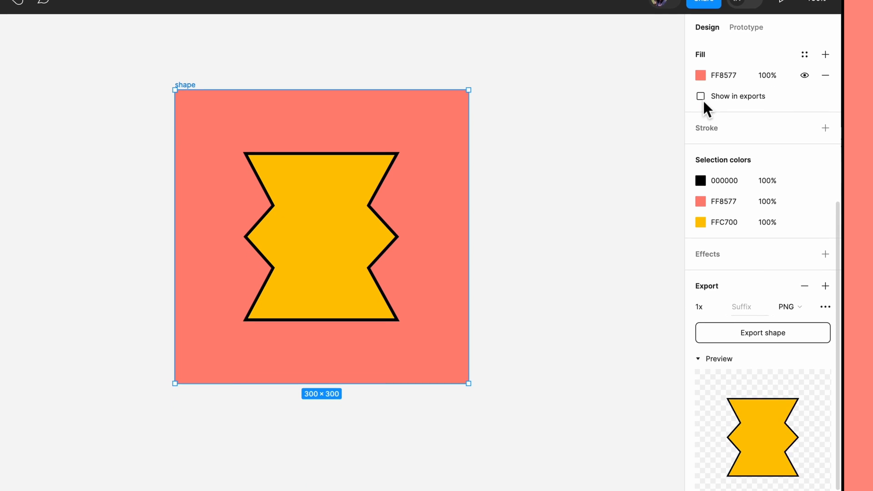
scroll(down, 3)
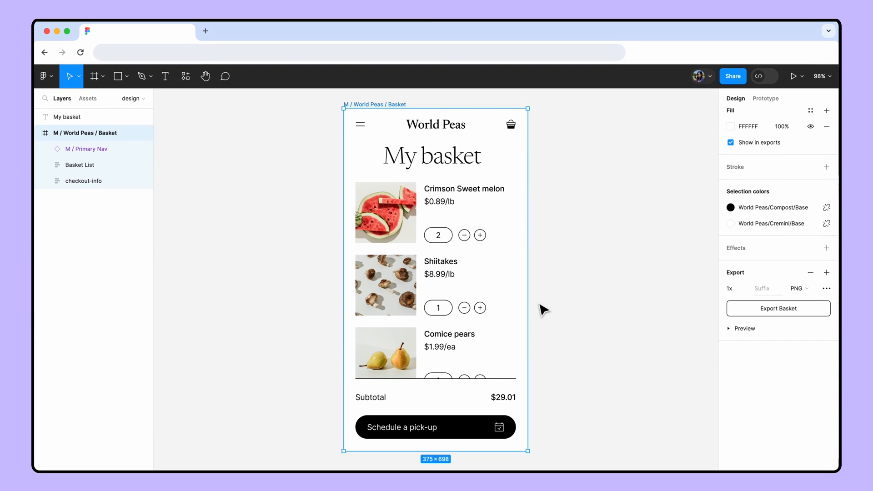
mouse_move(680, 325)
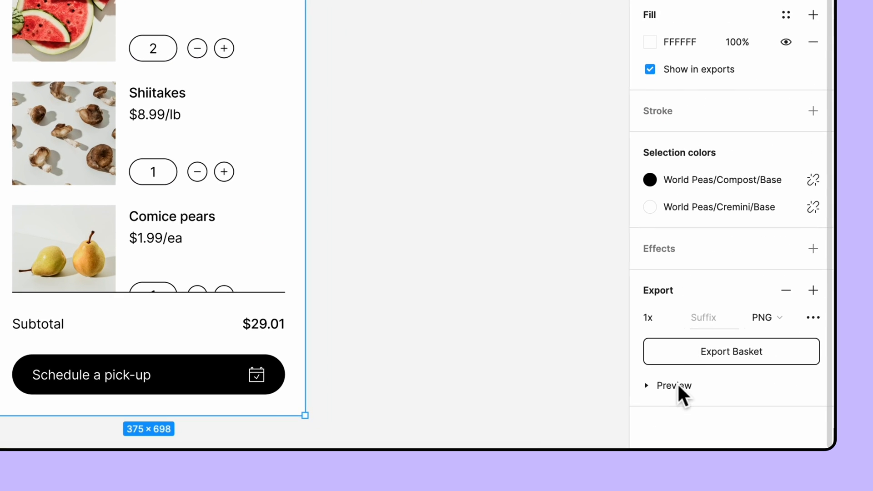
- Expand the export preview for the mobile Basket frame
click(674, 385)
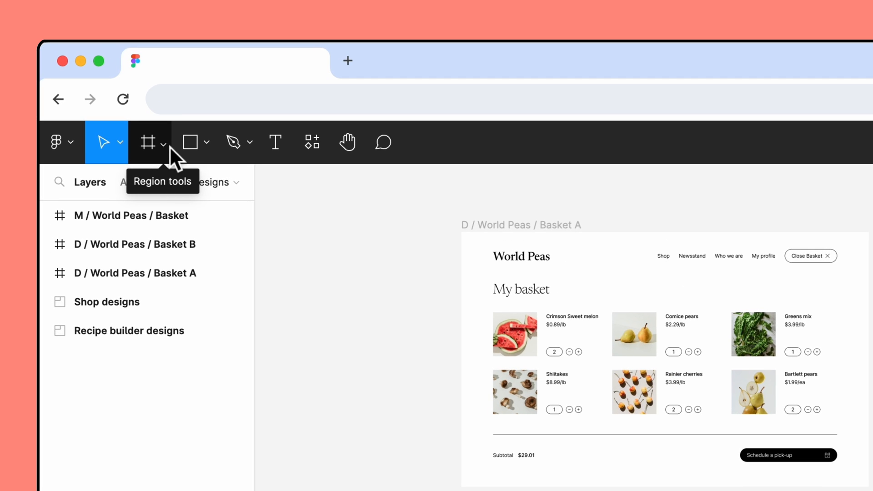
- Pick the Section tool from Region tools to enclose the basket frames
click(162, 142)
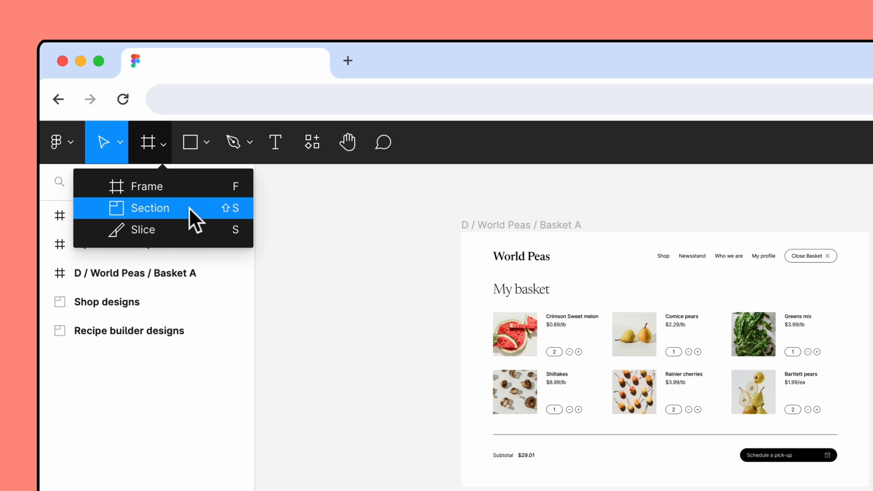
click(148, 208)
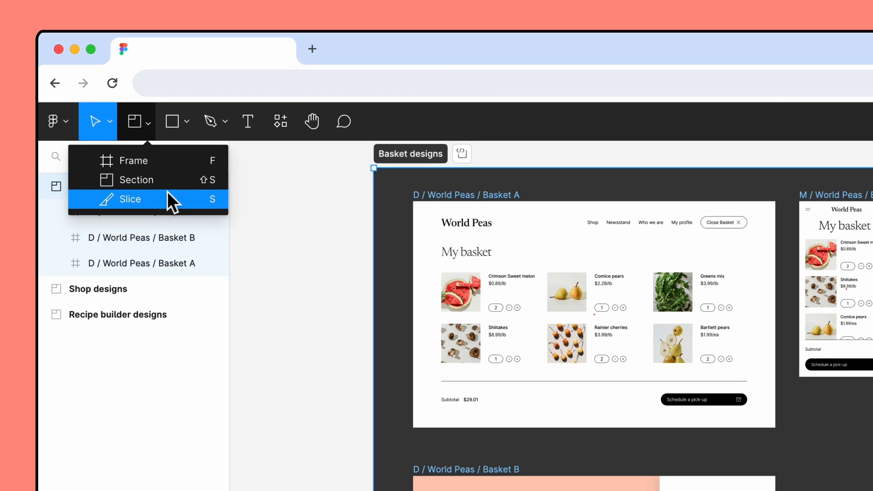
- Draw Slice 1 over the mobile basket's product list for a 1x PNG export
click(131, 199)
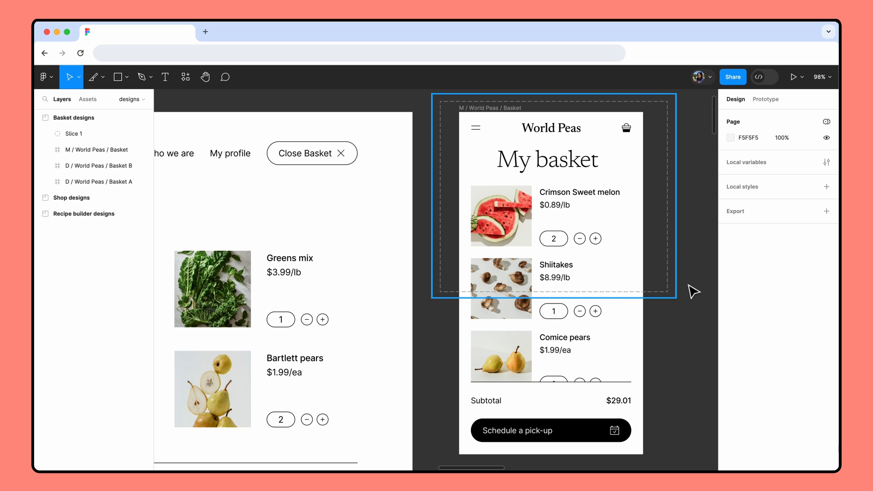
click(73, 134)
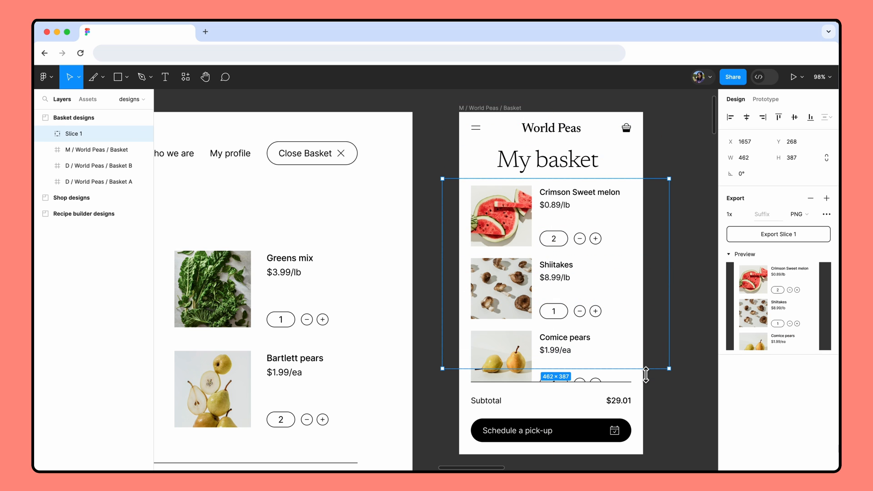
mouse_move(794, 249)
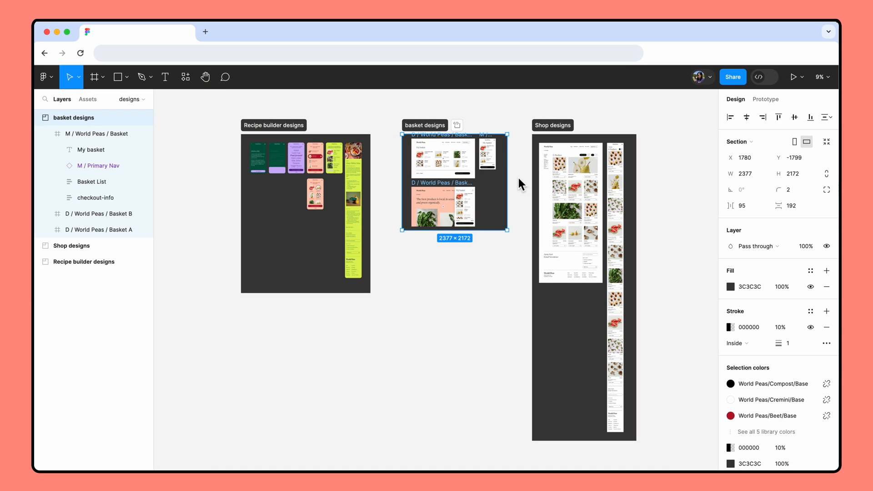
mouse_move(524, 209)
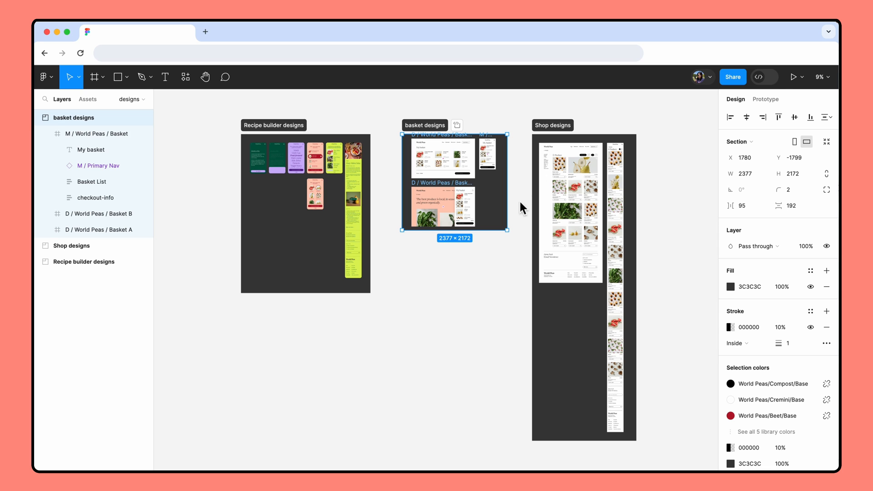
- Give the Final designs page a 1x PNG export and preview all three sections
click(464, 285)
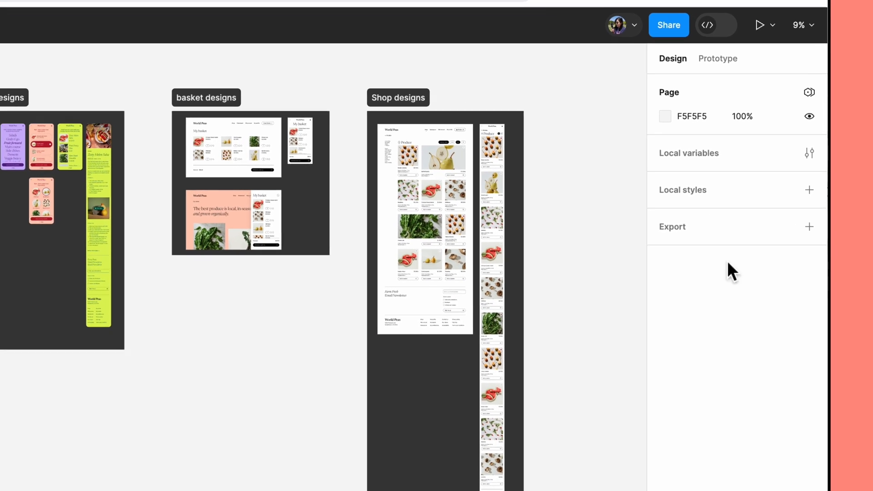
click(810, 227)
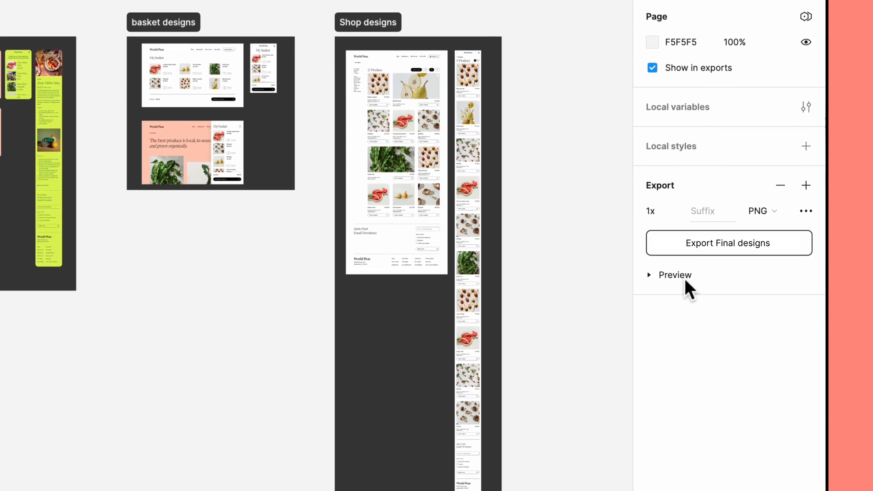
click(674, 275)
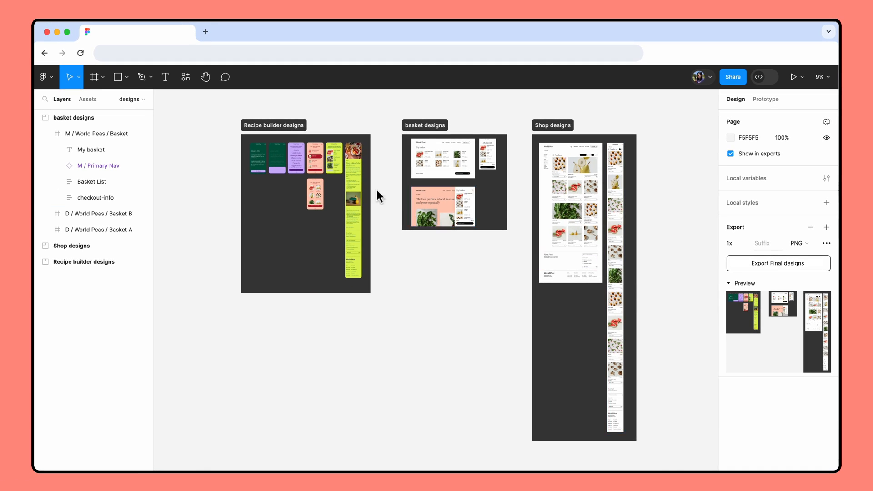
- Remove the page-level export setting
click(130, 100)
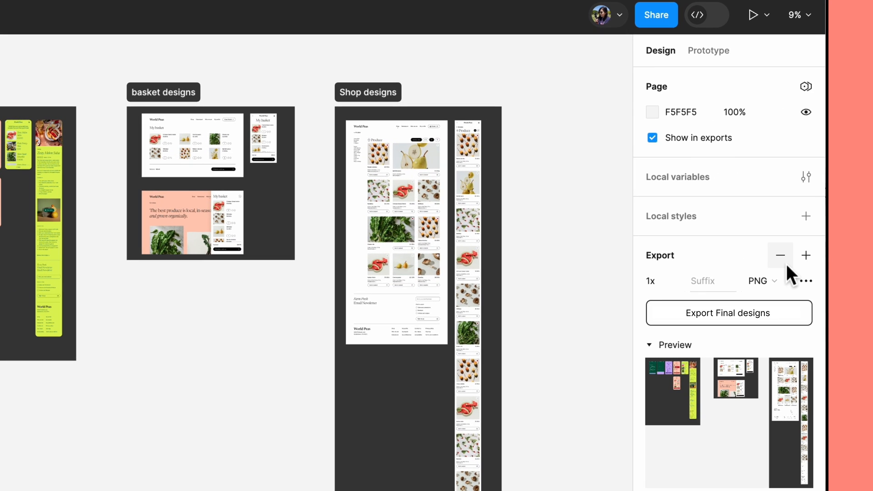
click(781, 255)
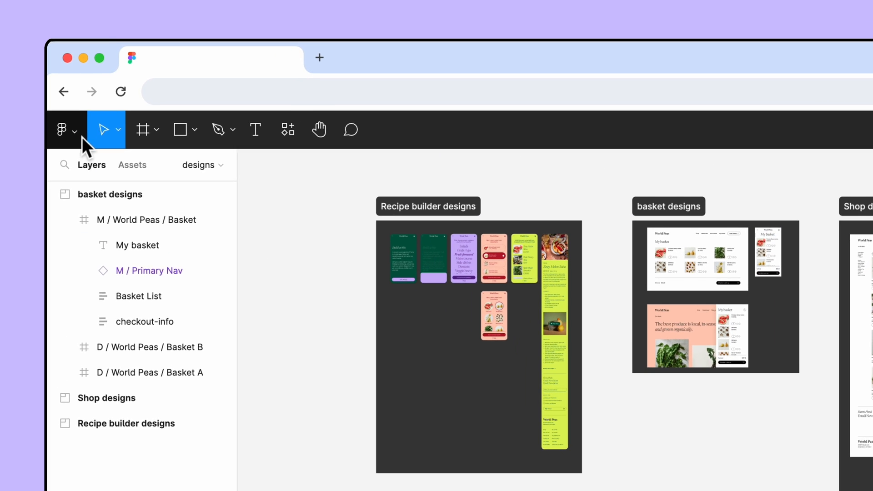
click(61, 131)
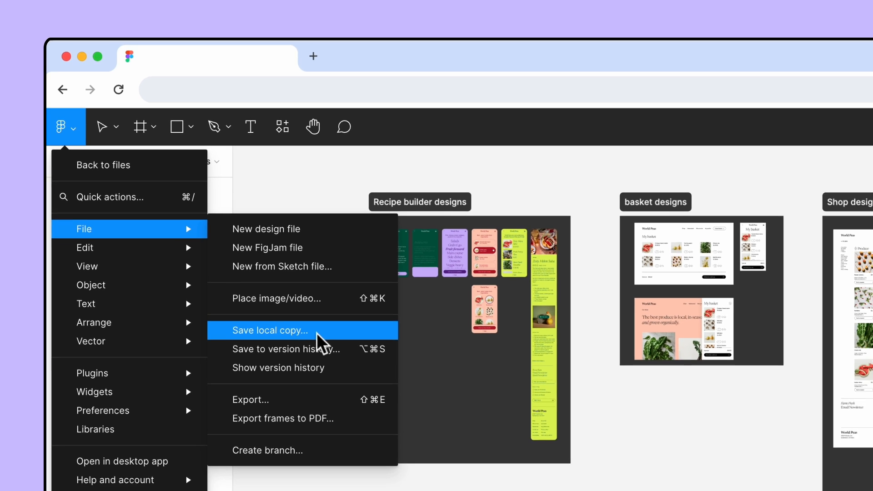
- Select the M / World Peas / Basket frame to show its 1x PNG export setting
click(270, 330)
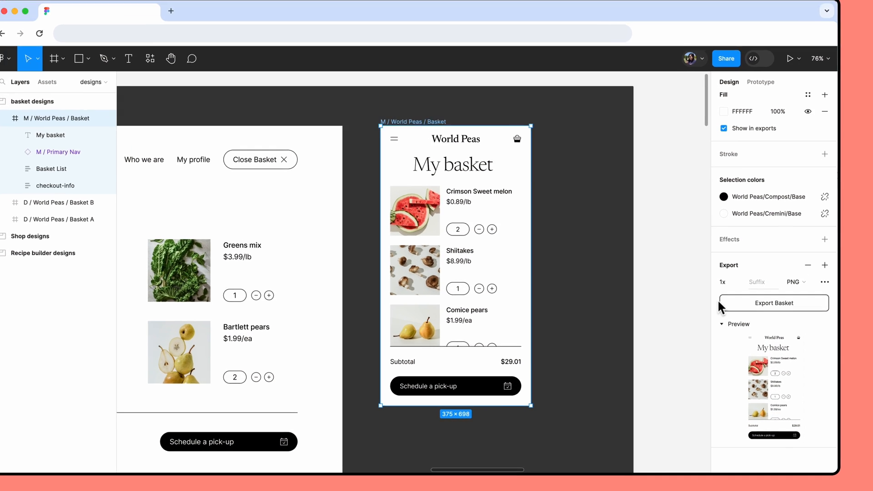
click(797, 282)
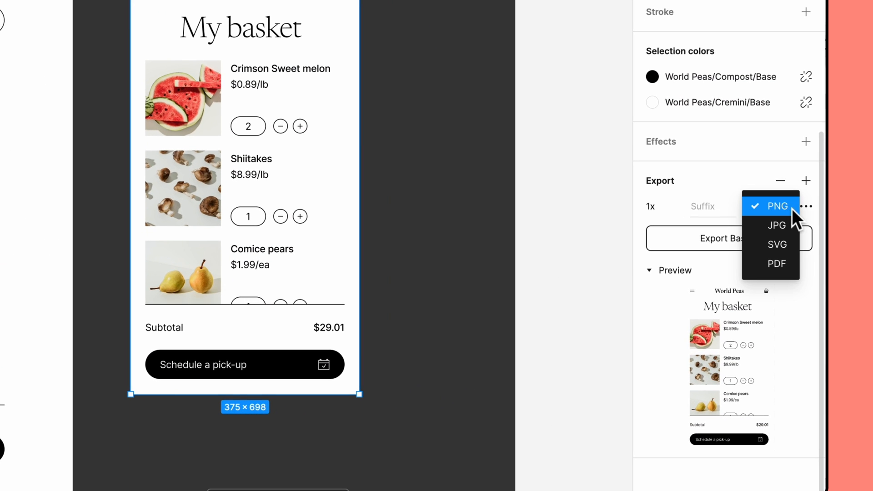
mouse_move(776, 226)
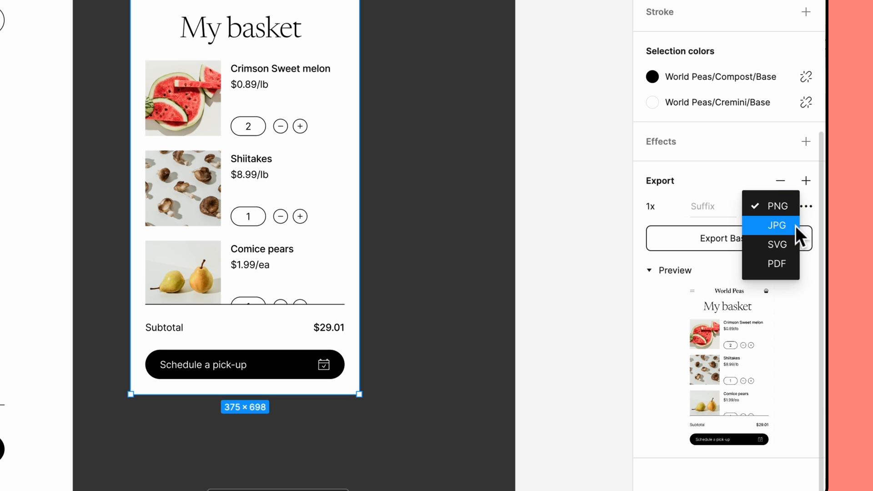
mouse_move(776, 263)
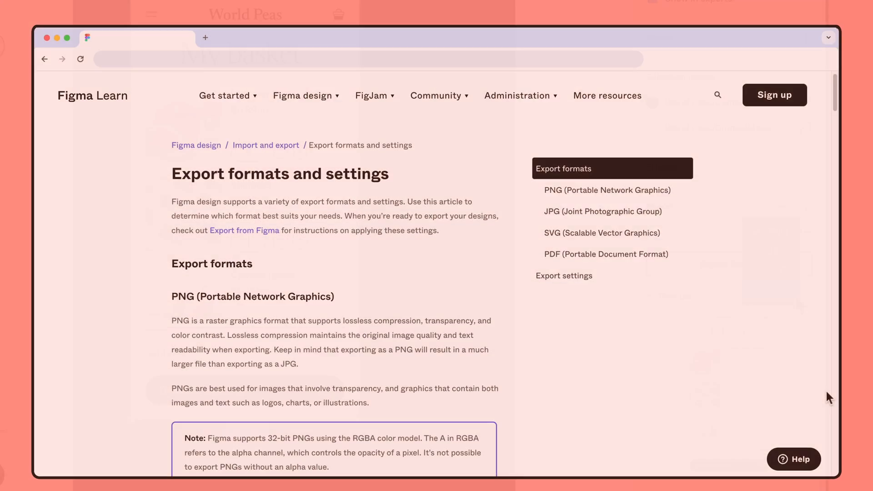
scroll(down, 3)
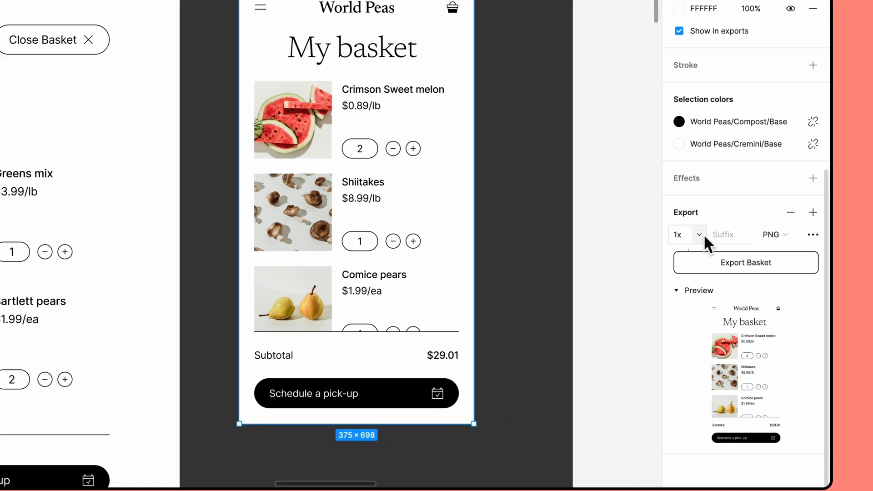
- Change the Basket frame's export scale from 1x to 3x
click(678, 234)
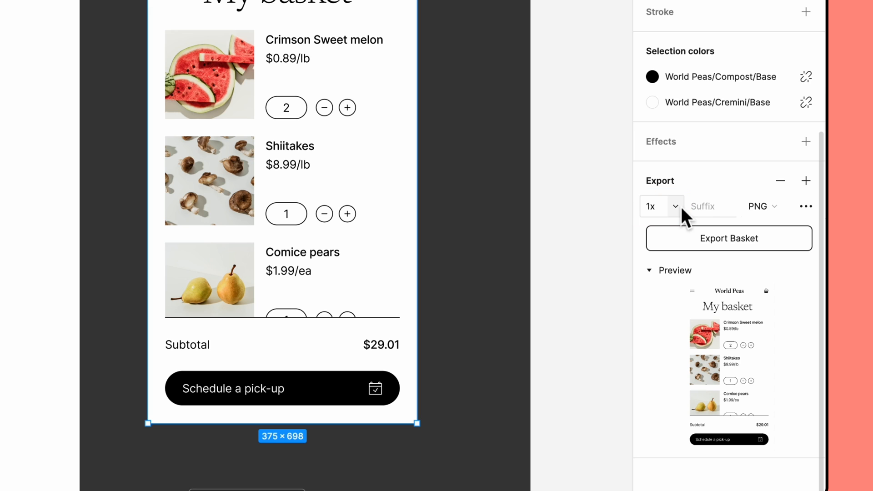
click(662, 206)
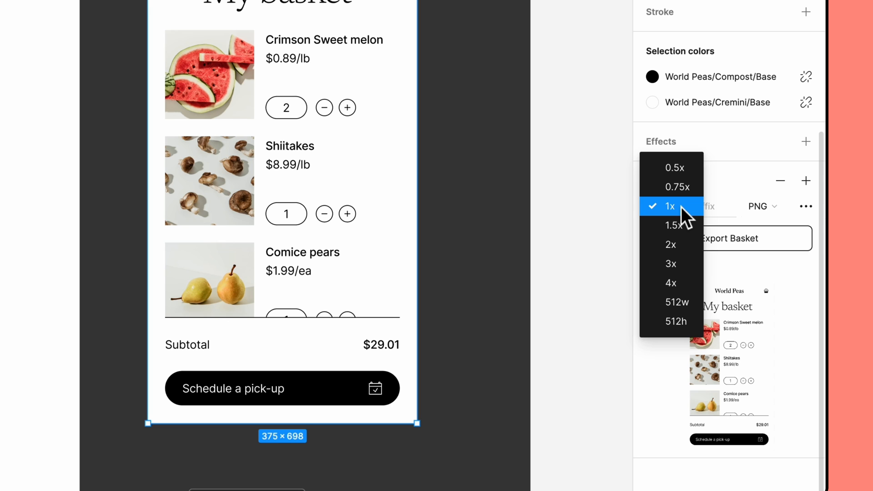
mouse_move(671, 263)
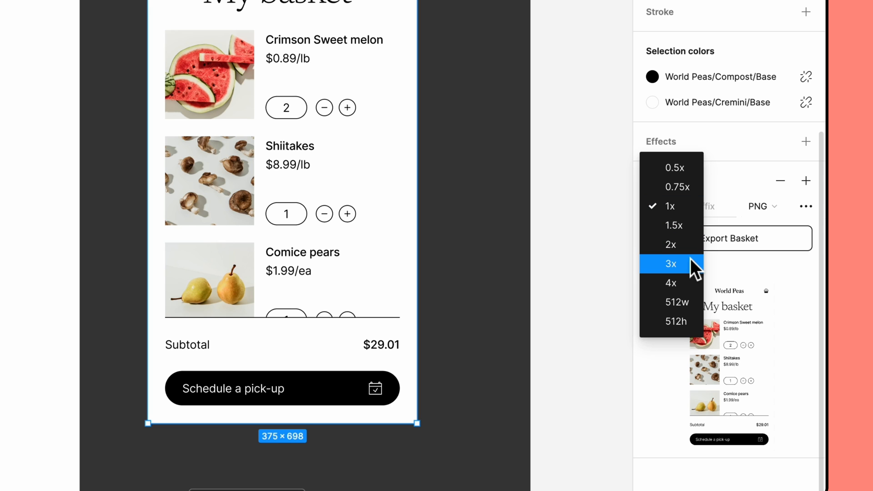
click(671, 263)
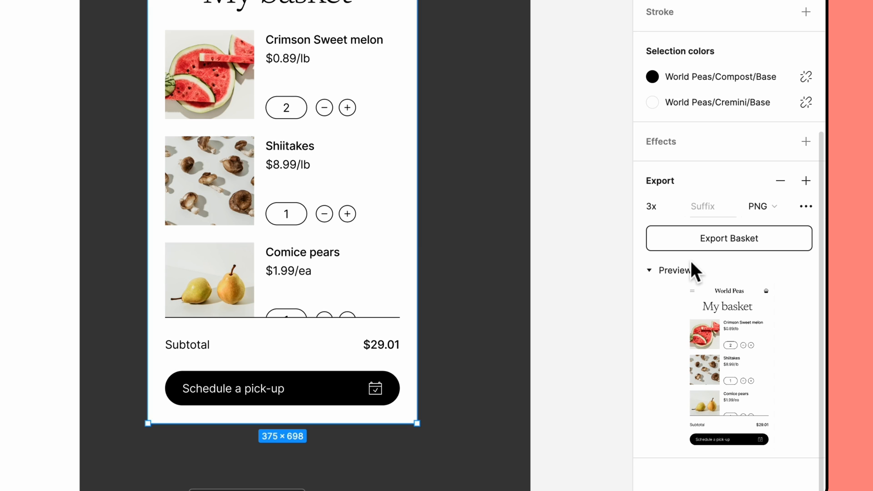
- Browse the export format list, switching to SVG, then review the scale options
click(761, 206)
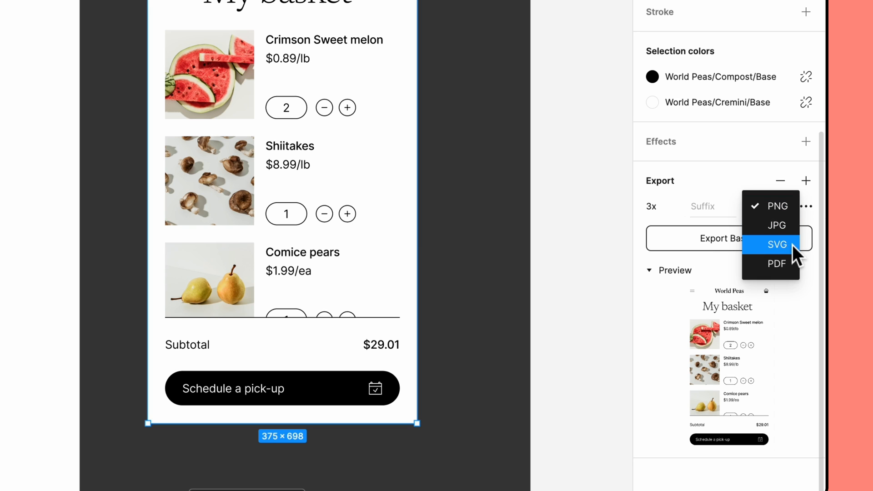
click(776, 245)
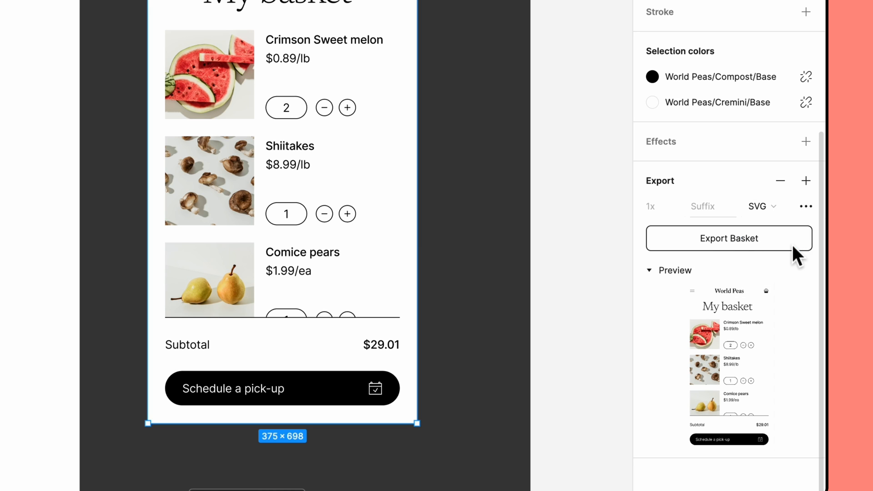
mouse_move(767, 206)
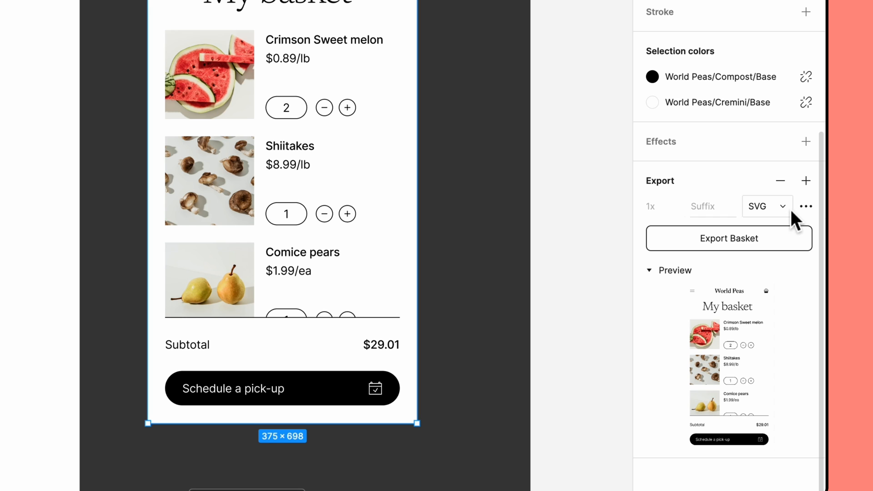
click(763, 206)
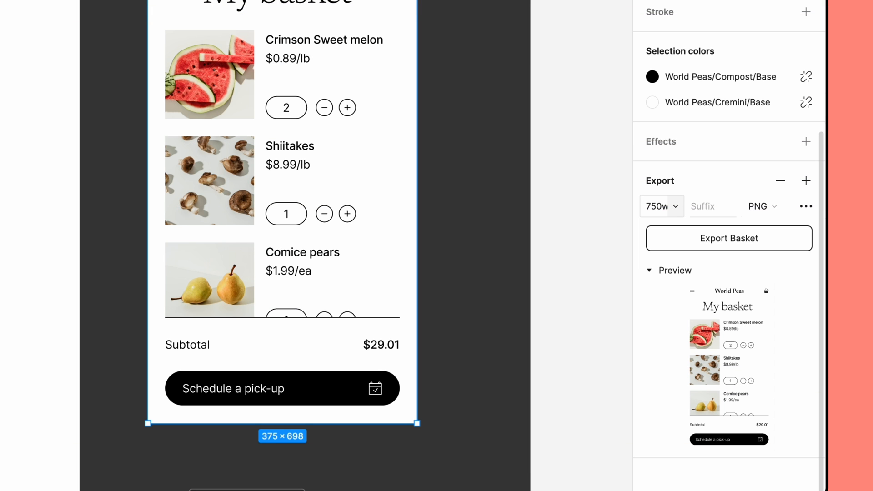
mouse_move(678, 221)
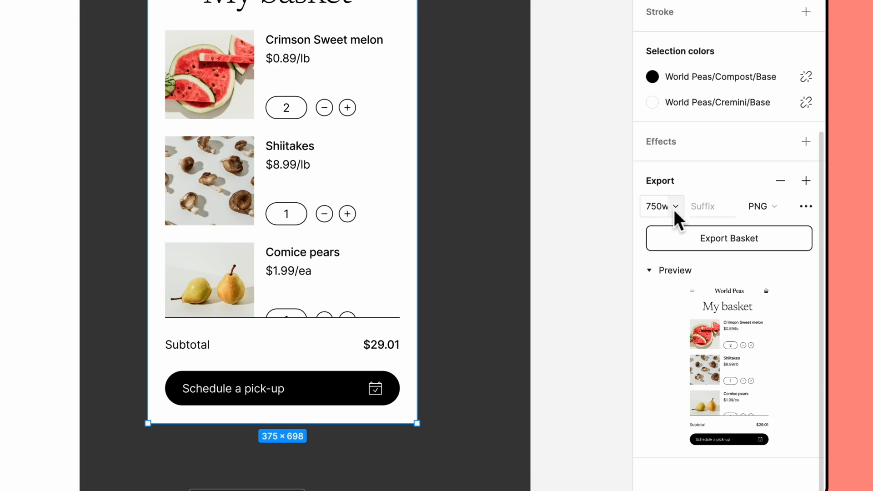
click(660, 206)
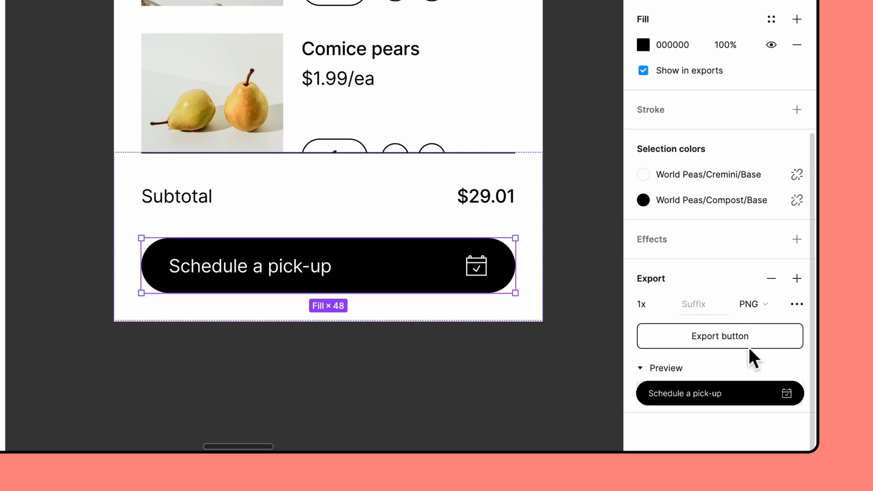
- Add the -active suffix to the pick-up button's PNG export and export it
click(719, 336)
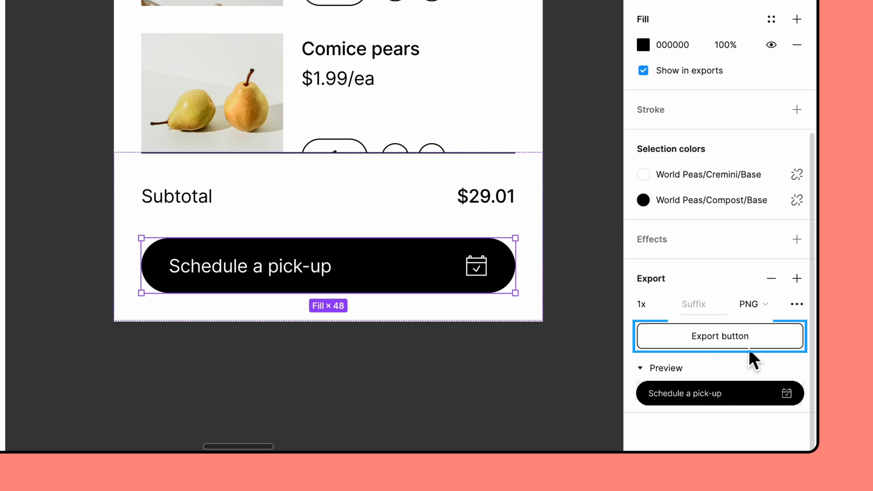
click(704, 304)
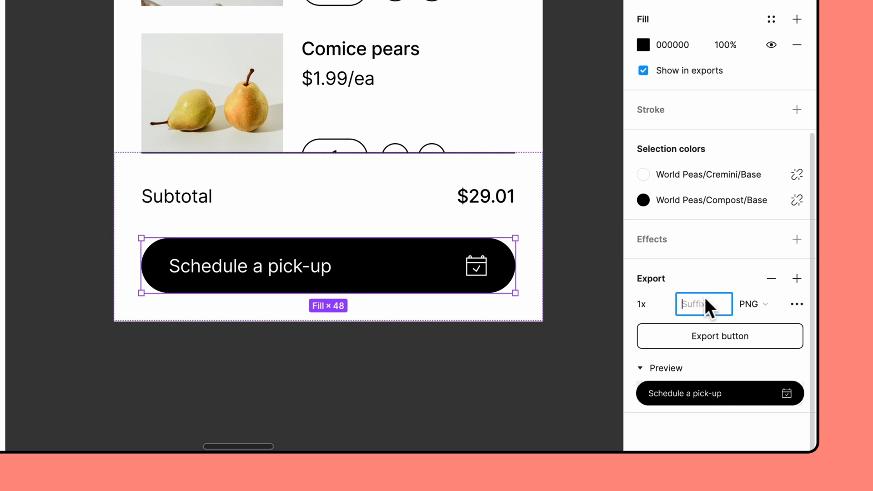
text(-active)
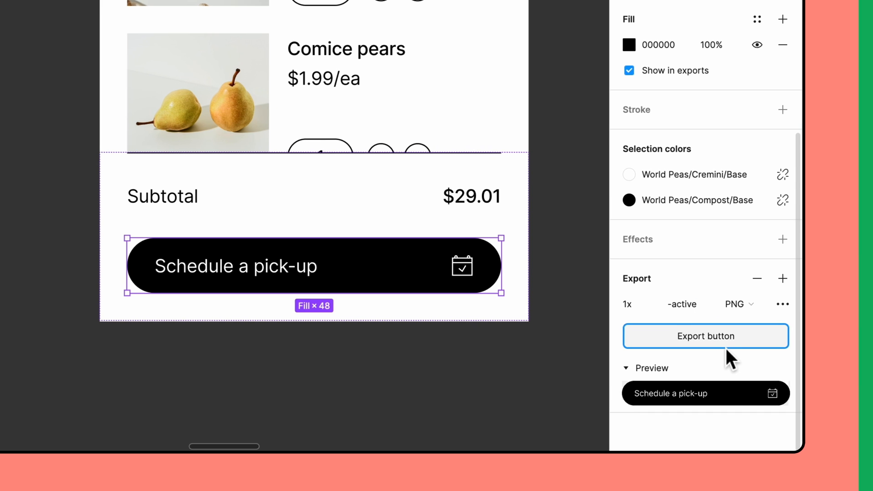
click(705, 336)
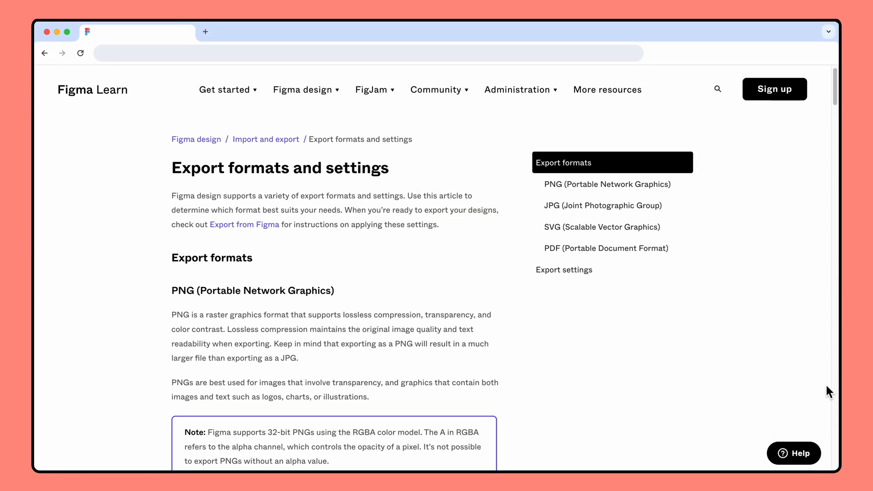
scroll(down, 3)
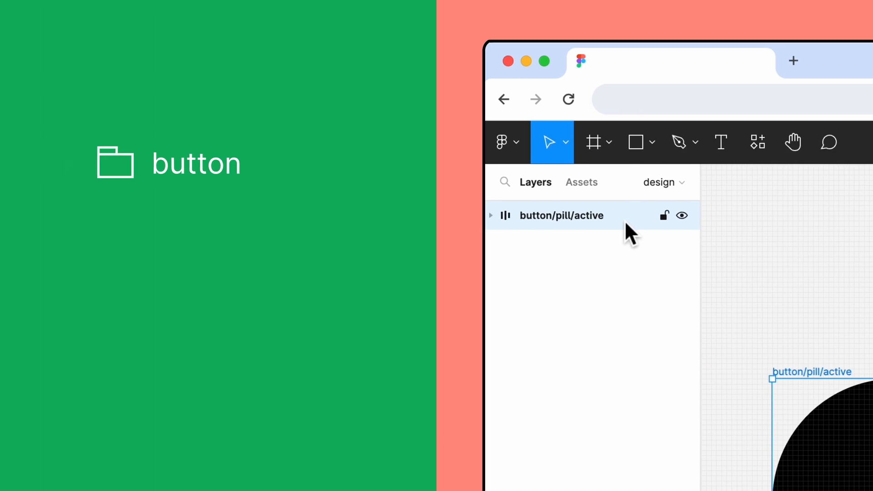
- Select the button/pill/active layer in the Layers panel
click(70, 163)
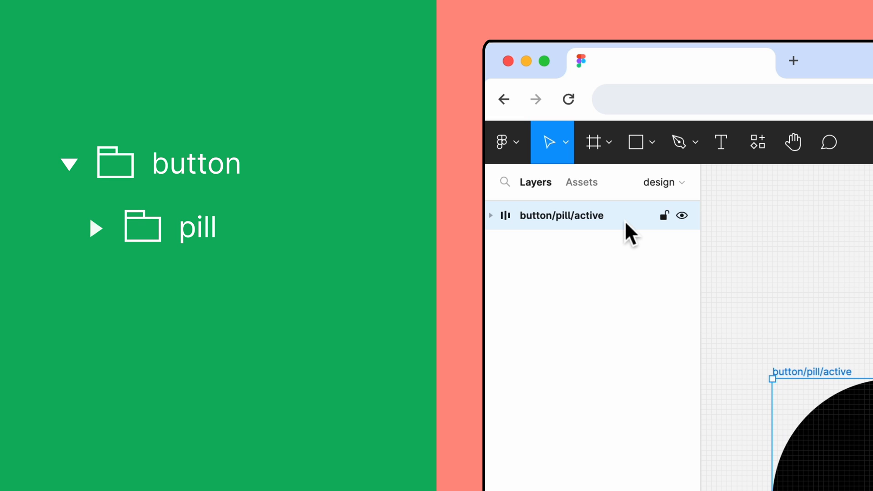
click(96, 229)
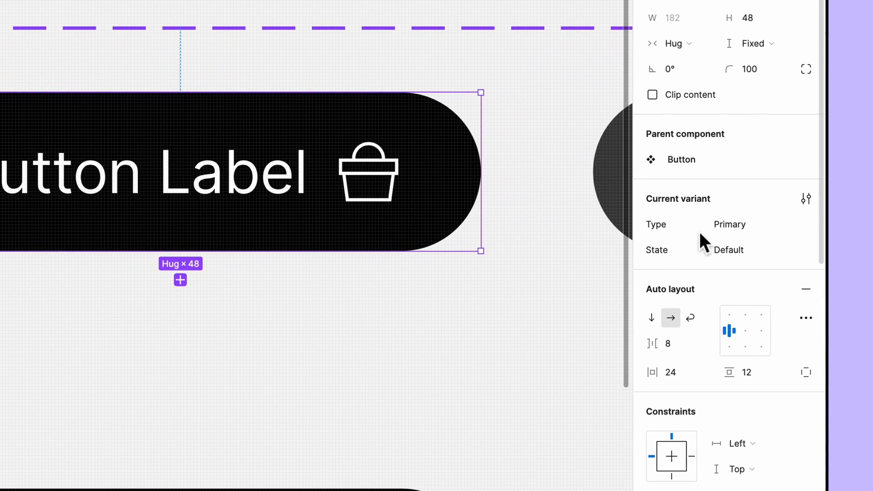
- Inspect the button variant's State property and scroll down to the Export section
click(730, 224)
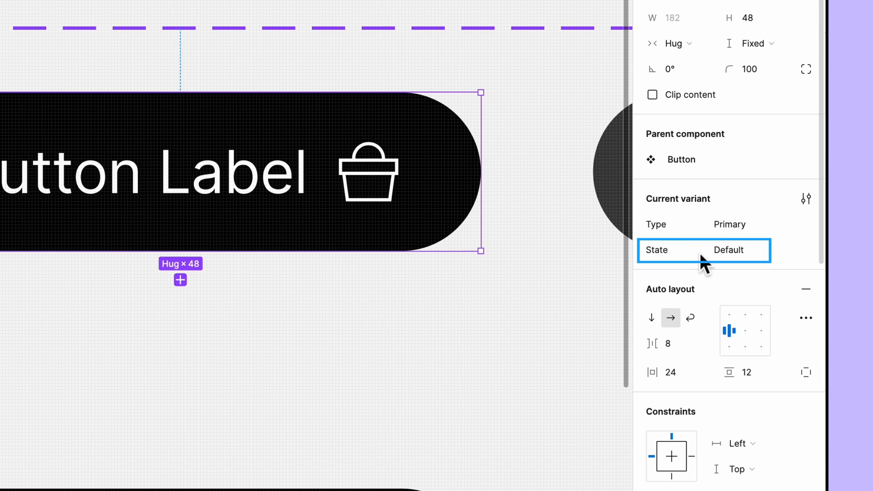
scroll(down, 3)
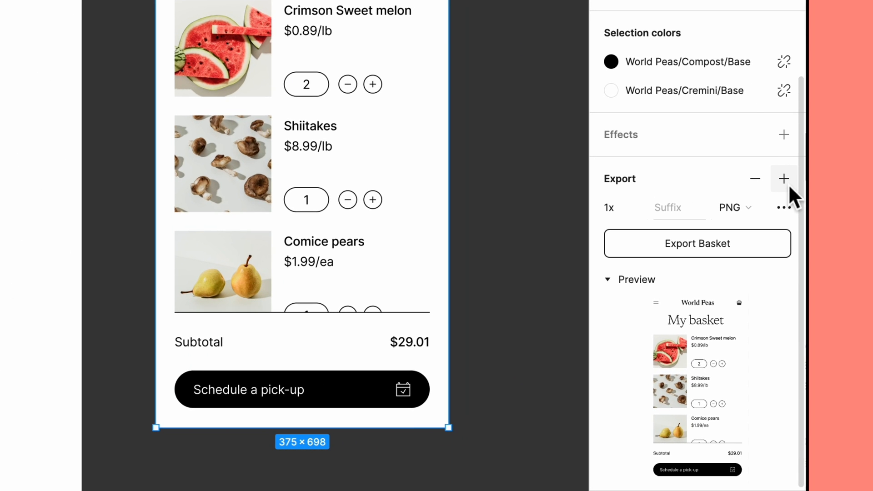
click(784, 178)
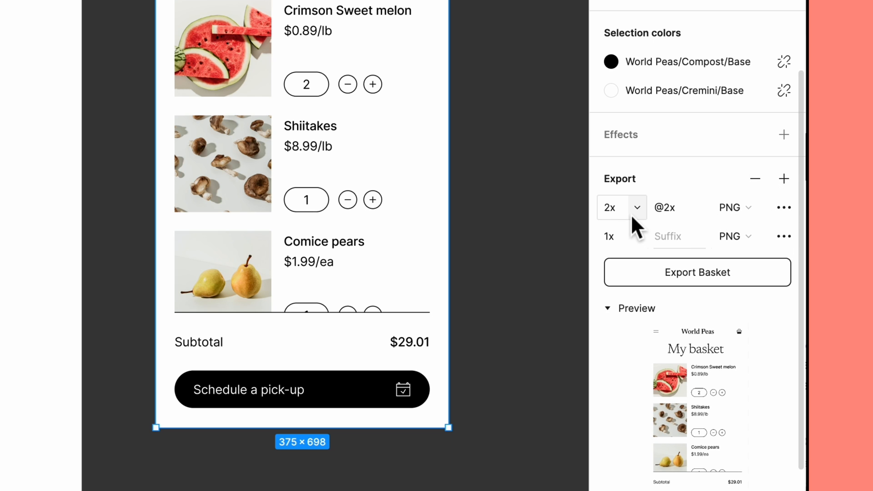
mouse_move(628, 229)
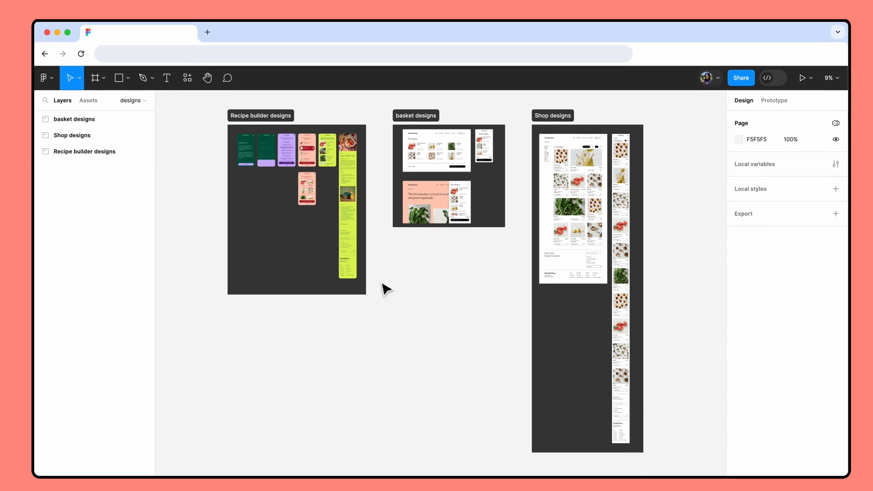
- Open File > Export to browse the list of every exportable asset
click(46, 77)
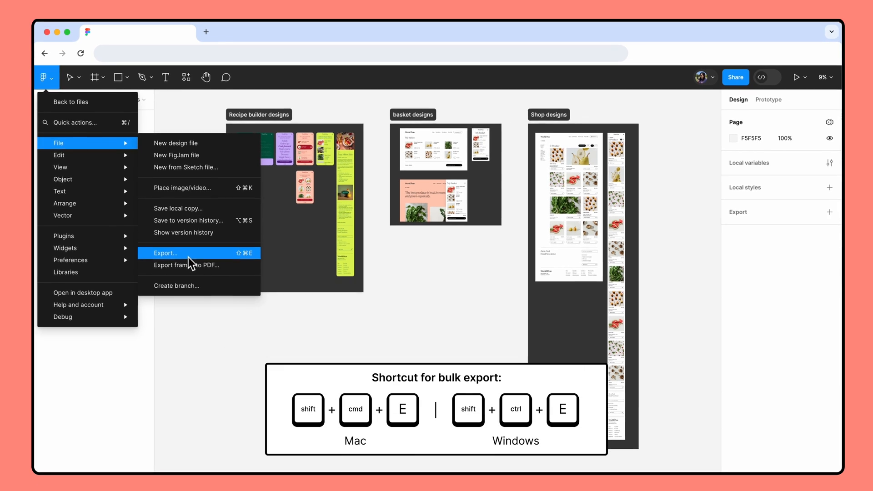
click(166, 253)
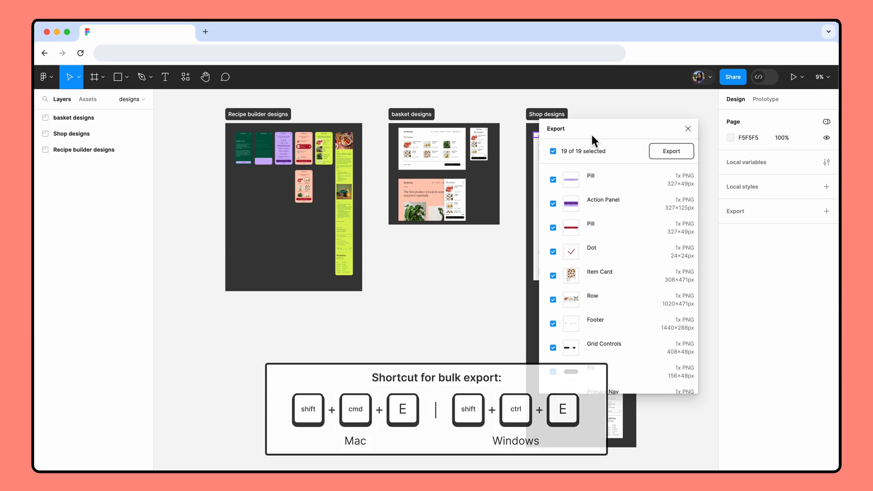
scroll(down, 3)
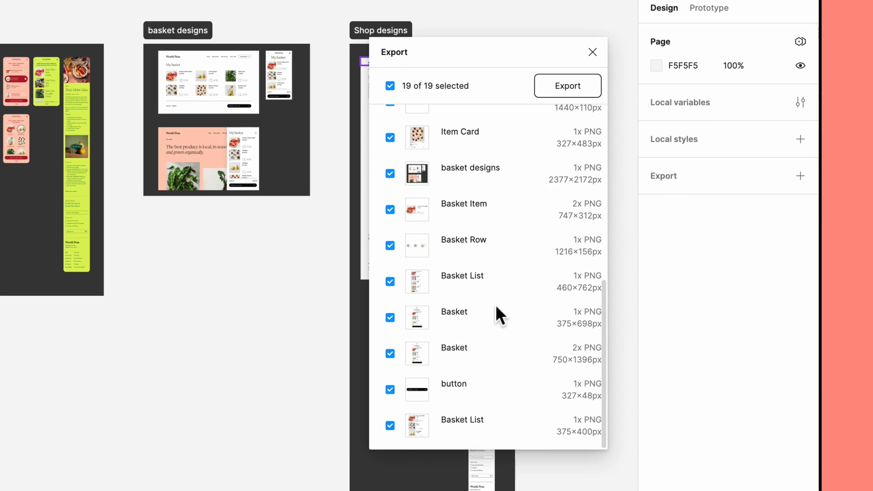
scroll(up, 3)
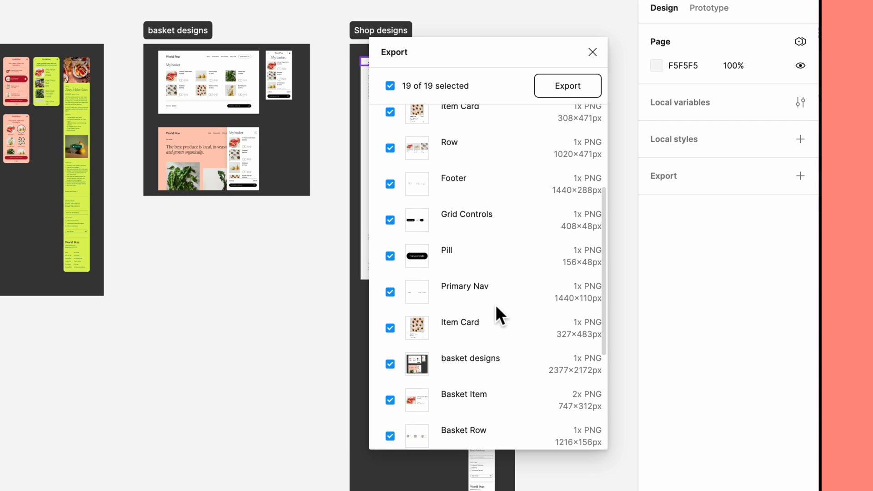
scroll(up, 3)
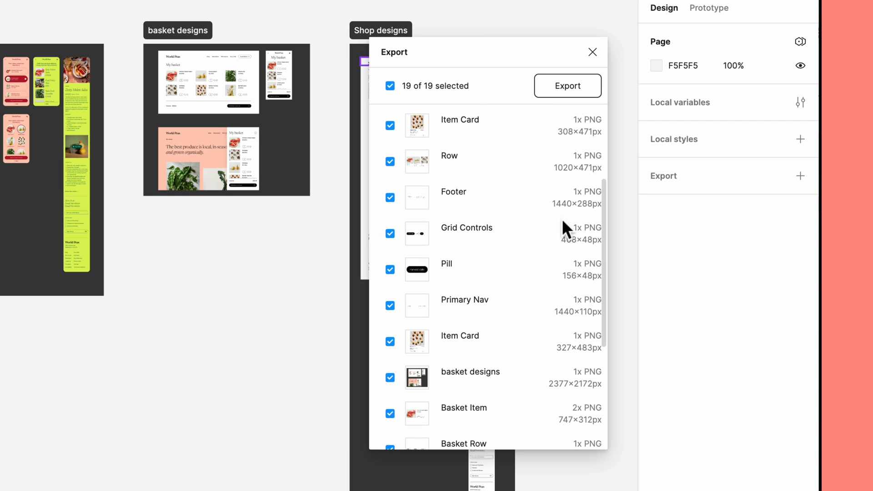
- Bulk-export only Basket Item and both Basket sizes from the basket designs section
click(592, 52)
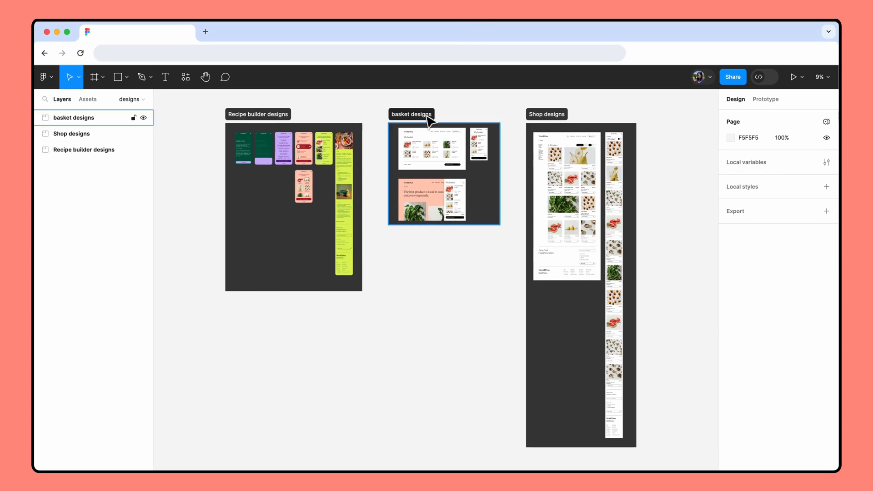
key(shift+cmd+e)
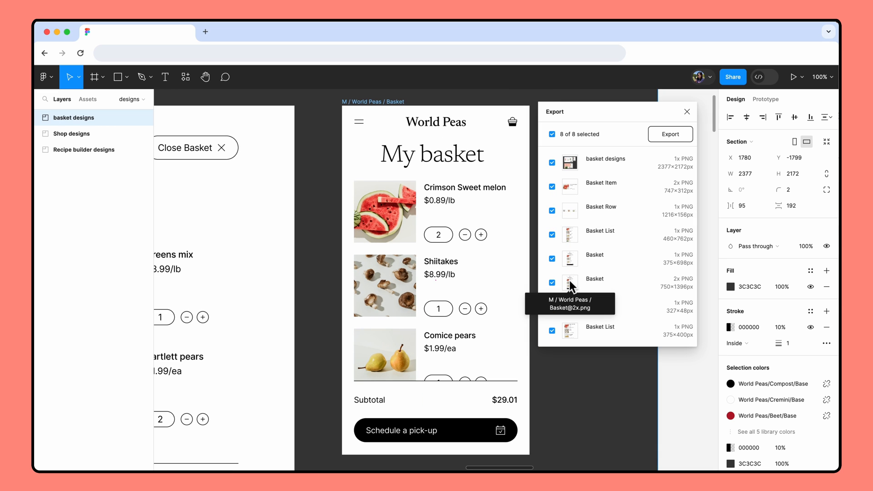
click(552, 134)
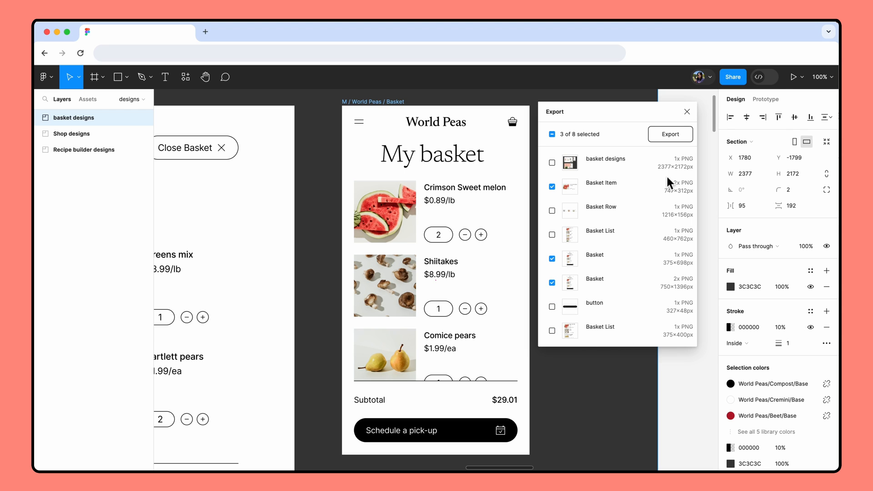
mouse_move(683, 142)
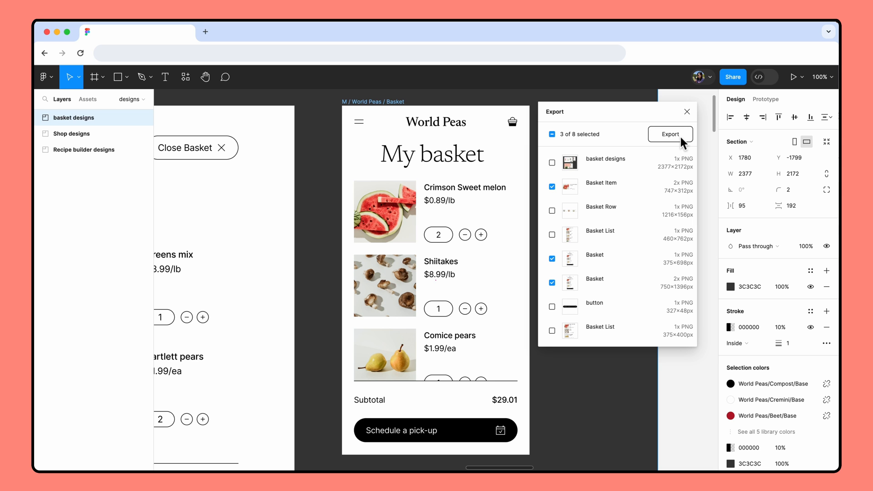
click(670, 133)
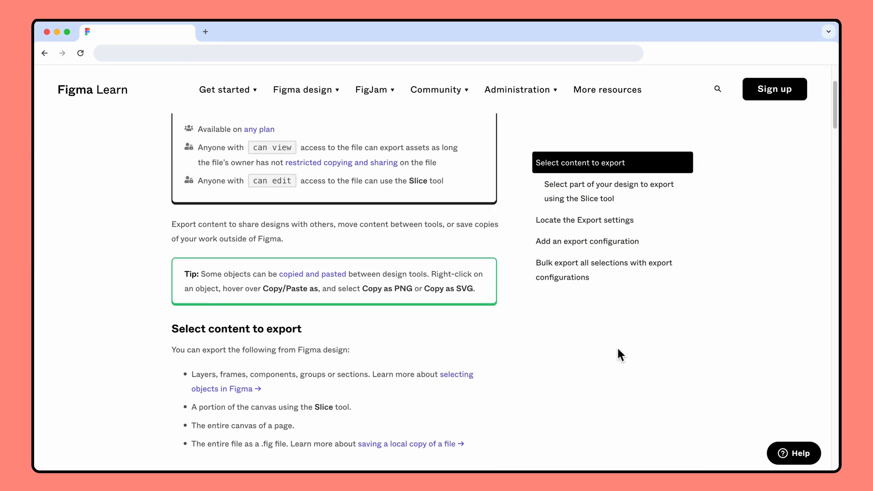
scroll(down, 3)
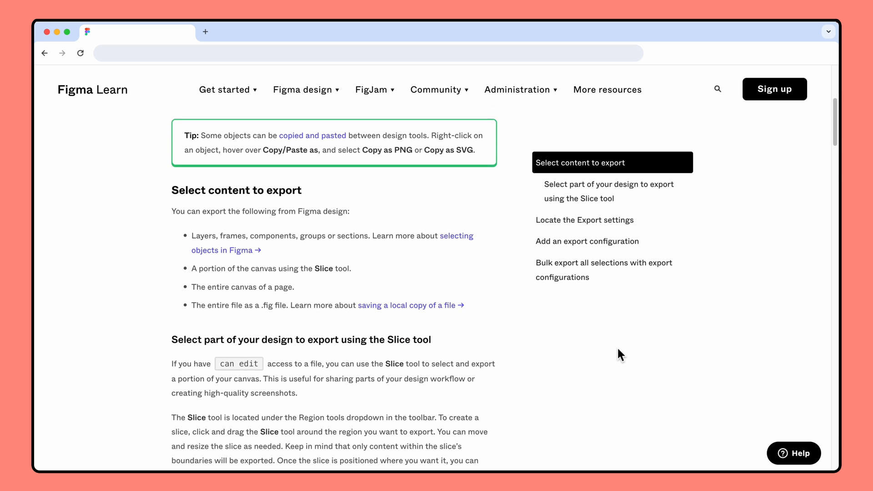
scroll(down, 3)
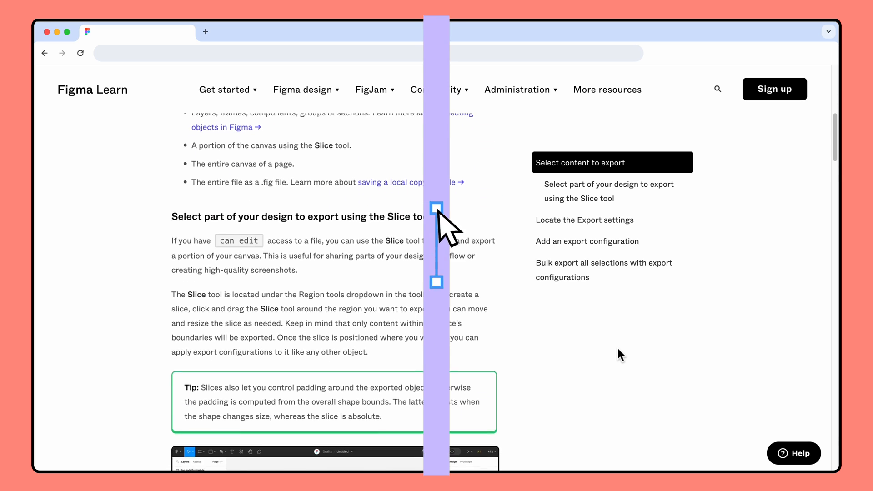